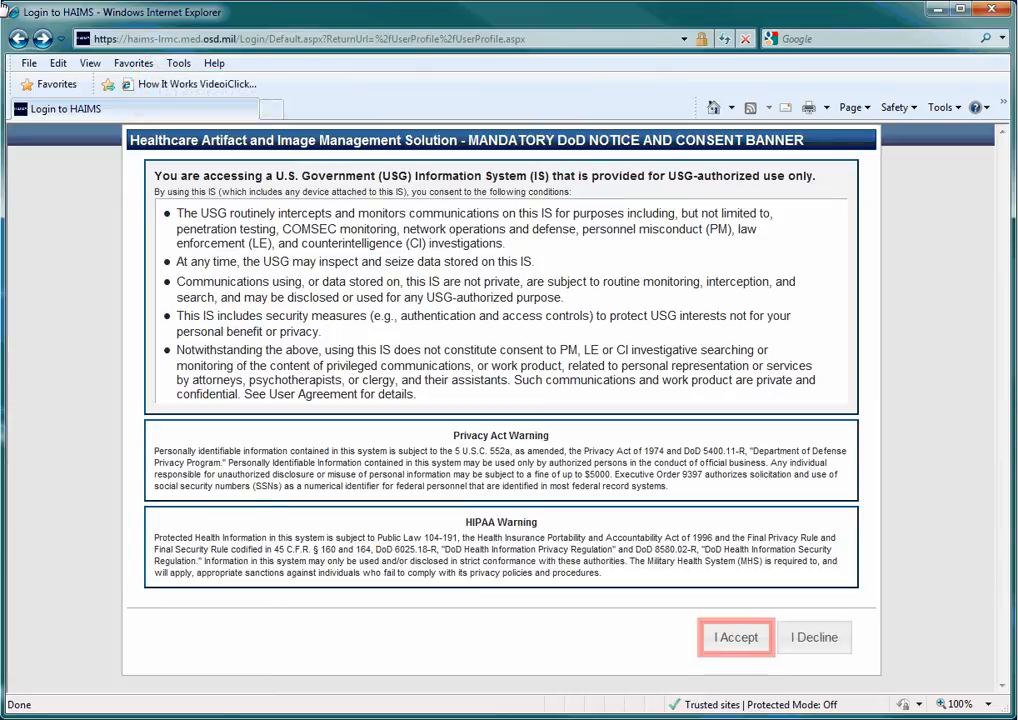
mouse_move(668, 308)
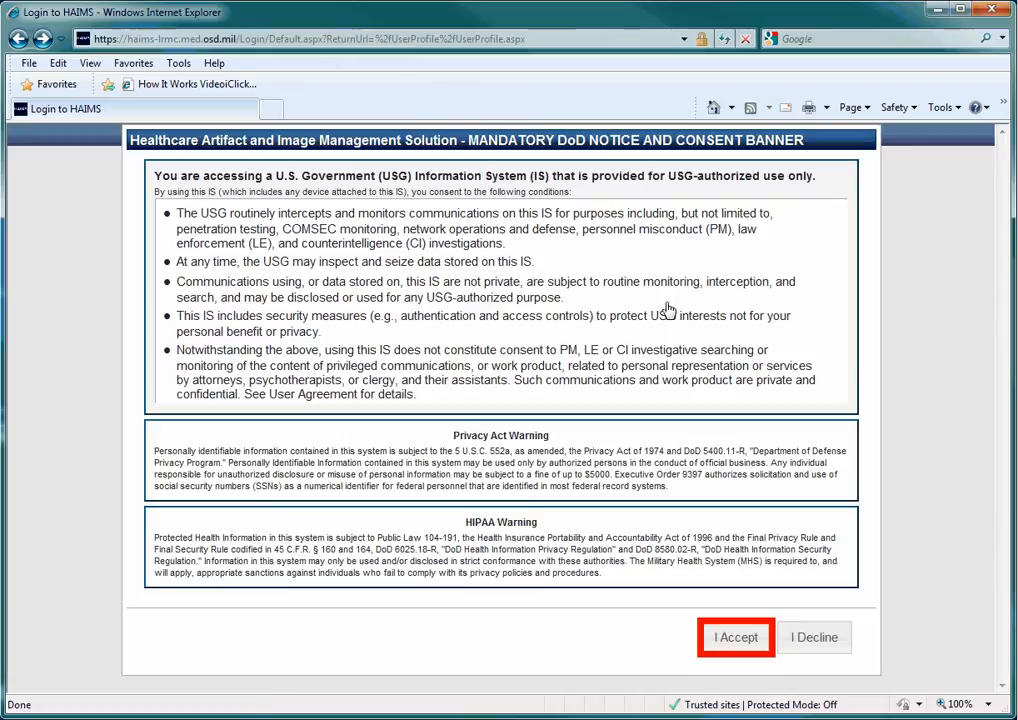
Accept the DoD notice and consent banner to reach the login page
click(736, 636)
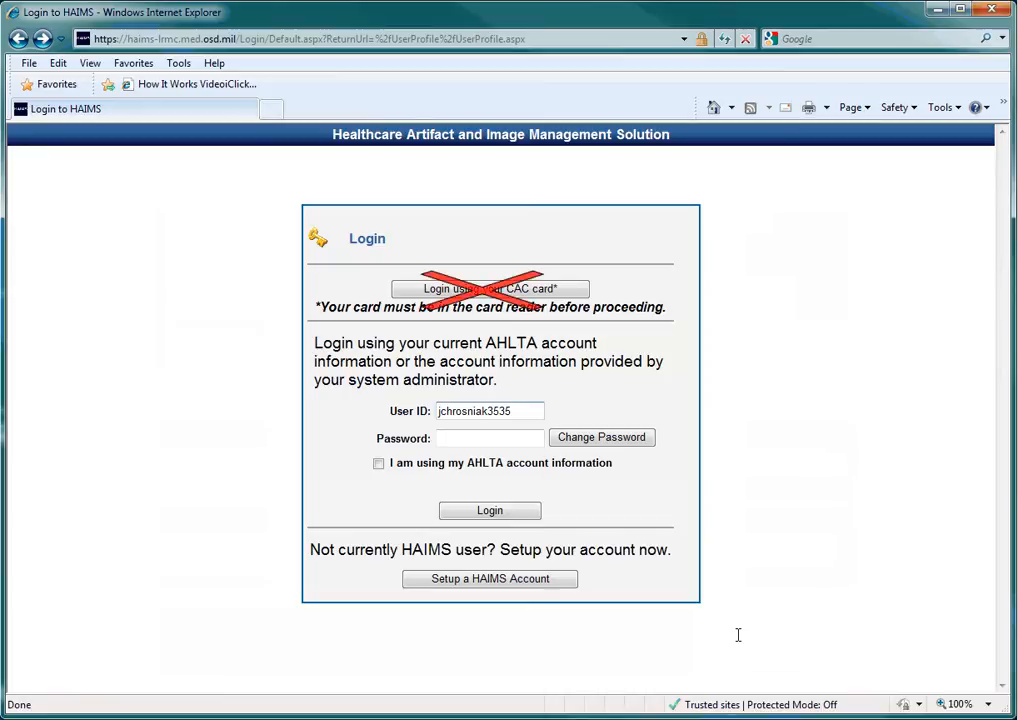
Sign in to HAIMS with the AHLTA user ID and password
click(488, 410)
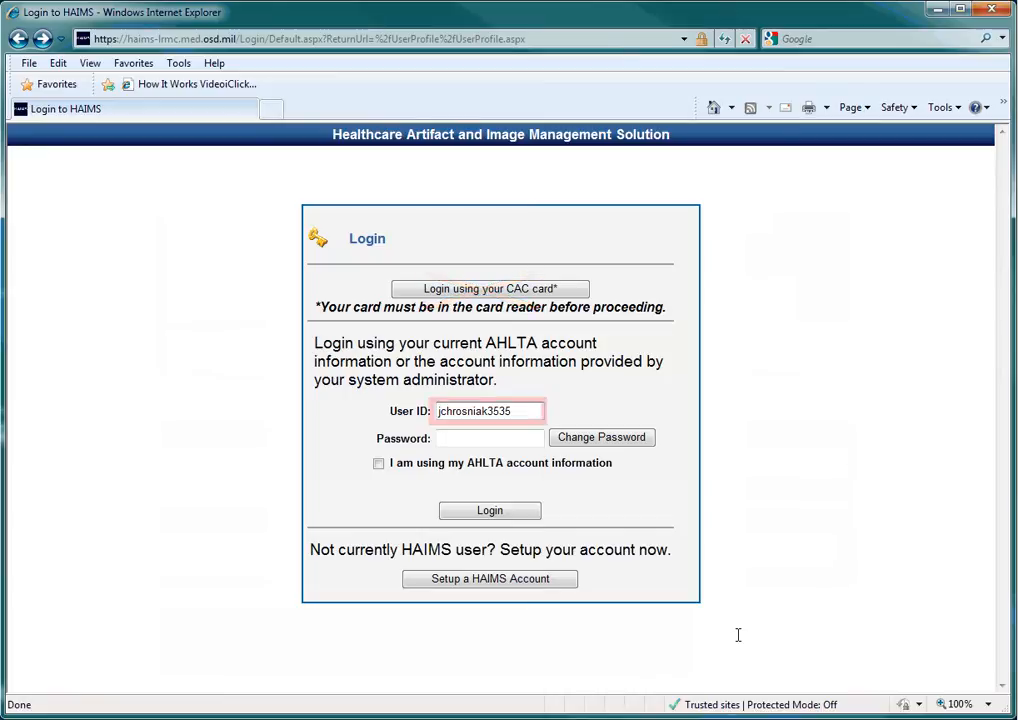
click(488, 438)
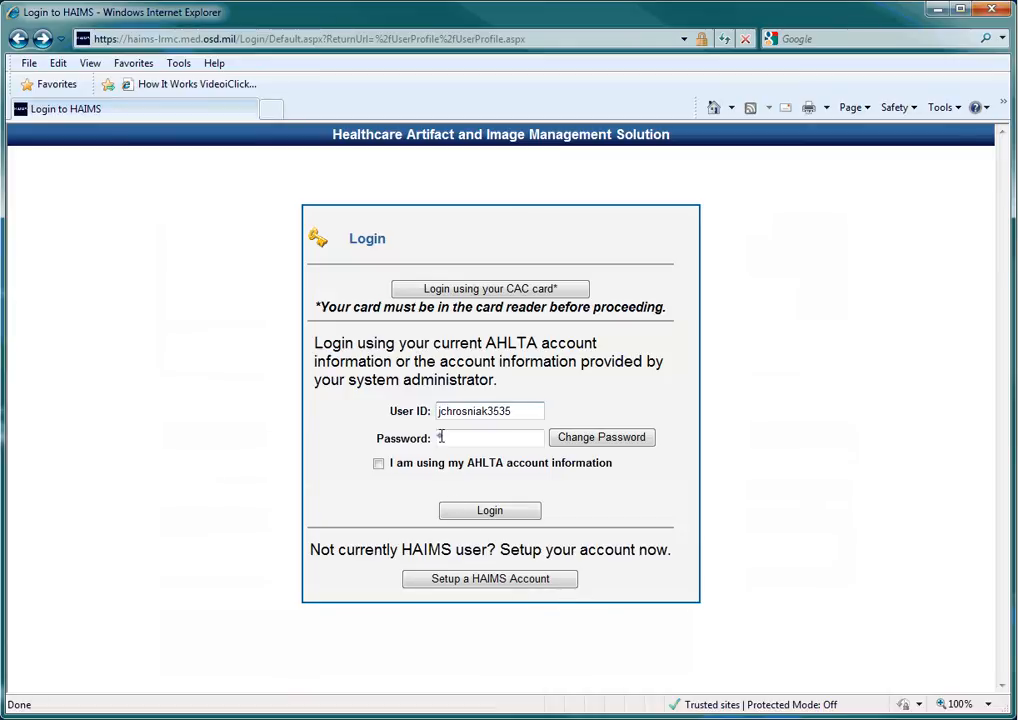
click(488, 510)
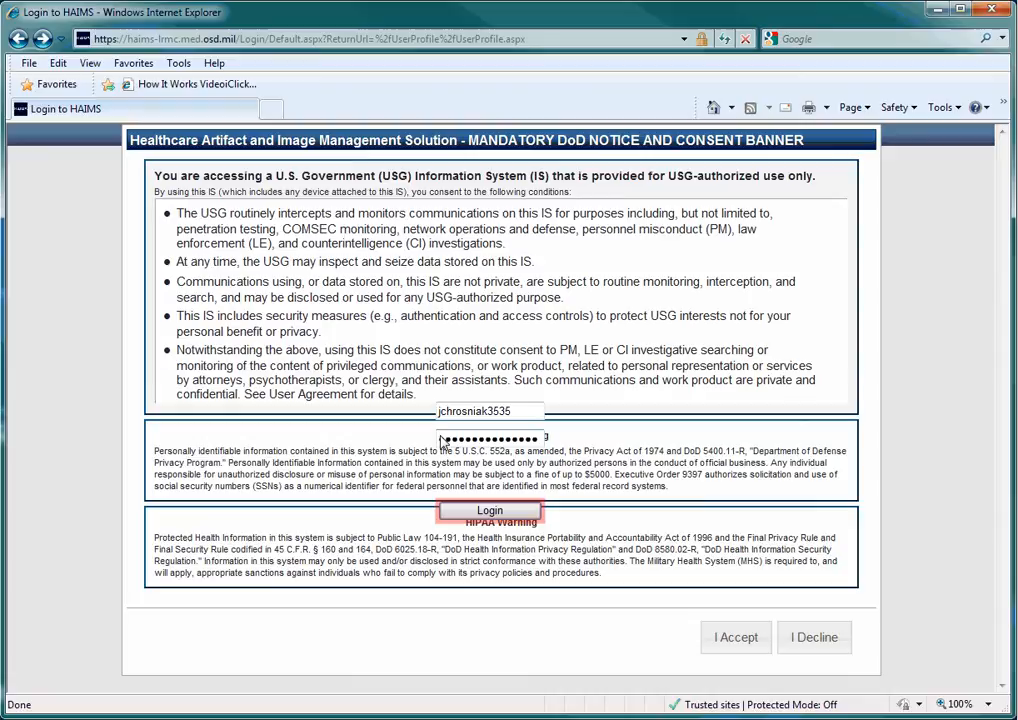
click(488, 510)
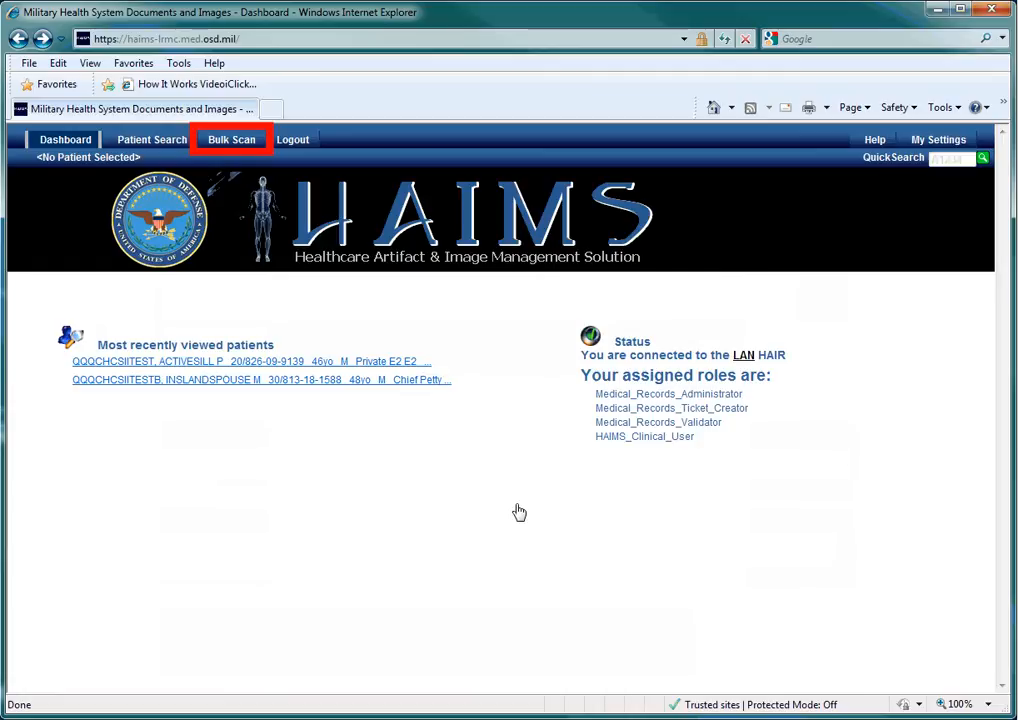
Start Network bulk scanning from the Bulk Scan menu
click(232, 140)
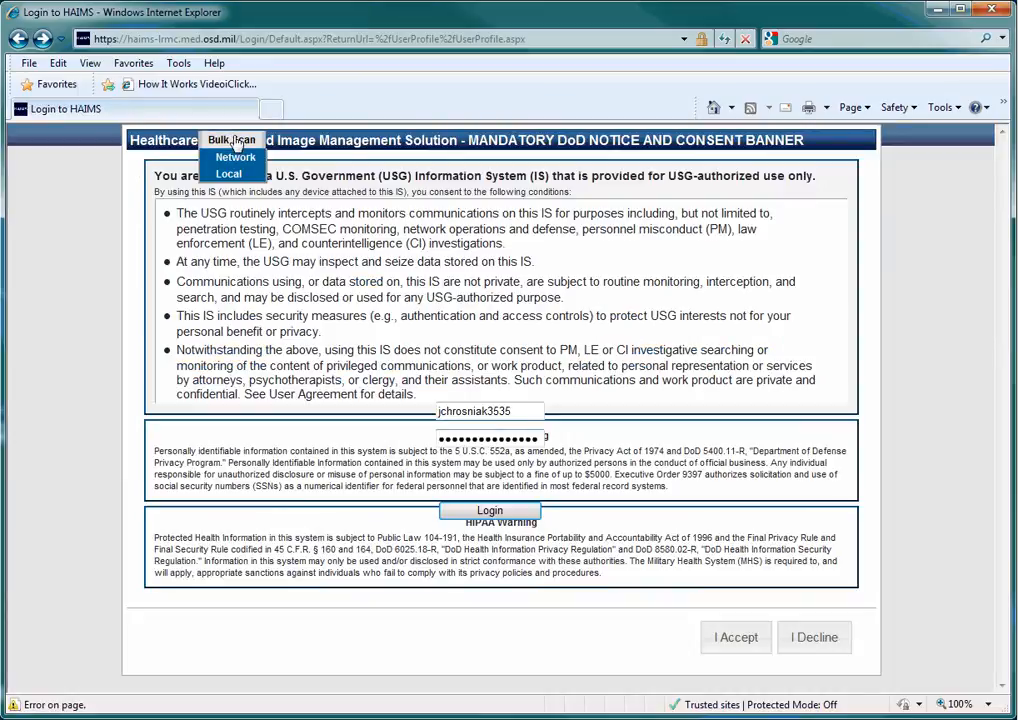
mouse_move(236, 156)
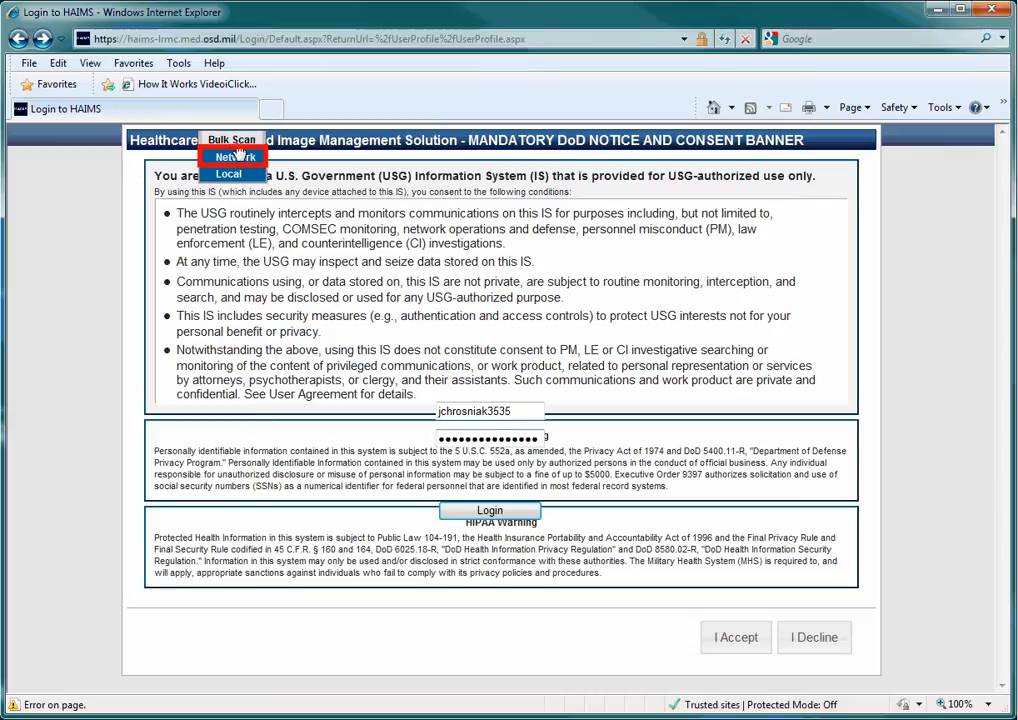
click(228, 156)
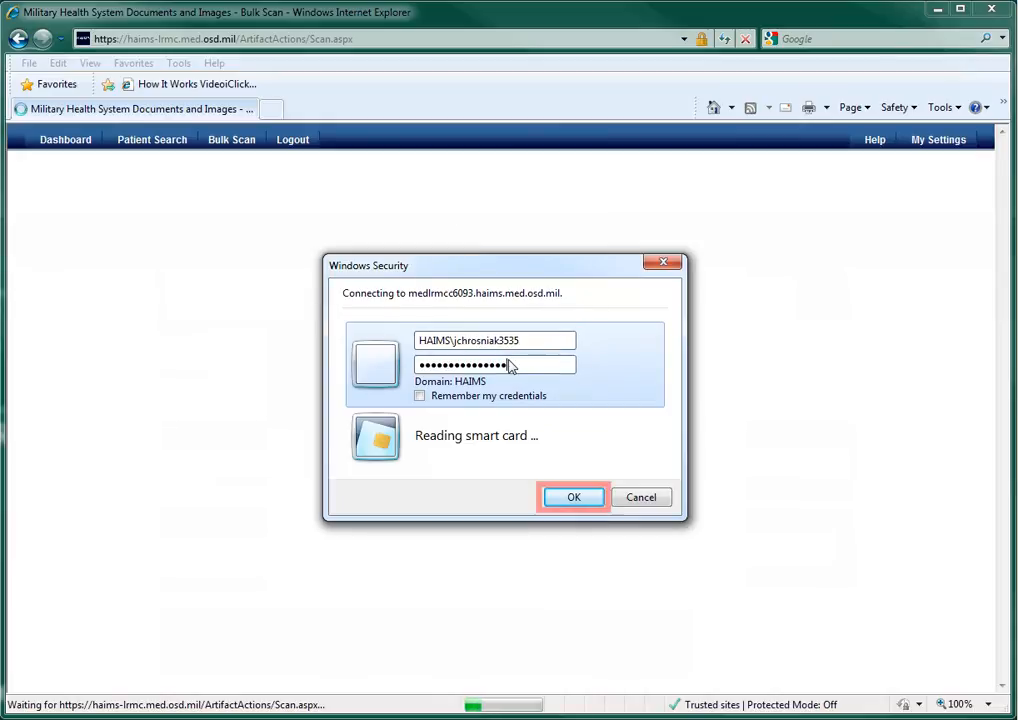
Confirm the Windows Security credentials so My Tickets loads
click(572, 496)
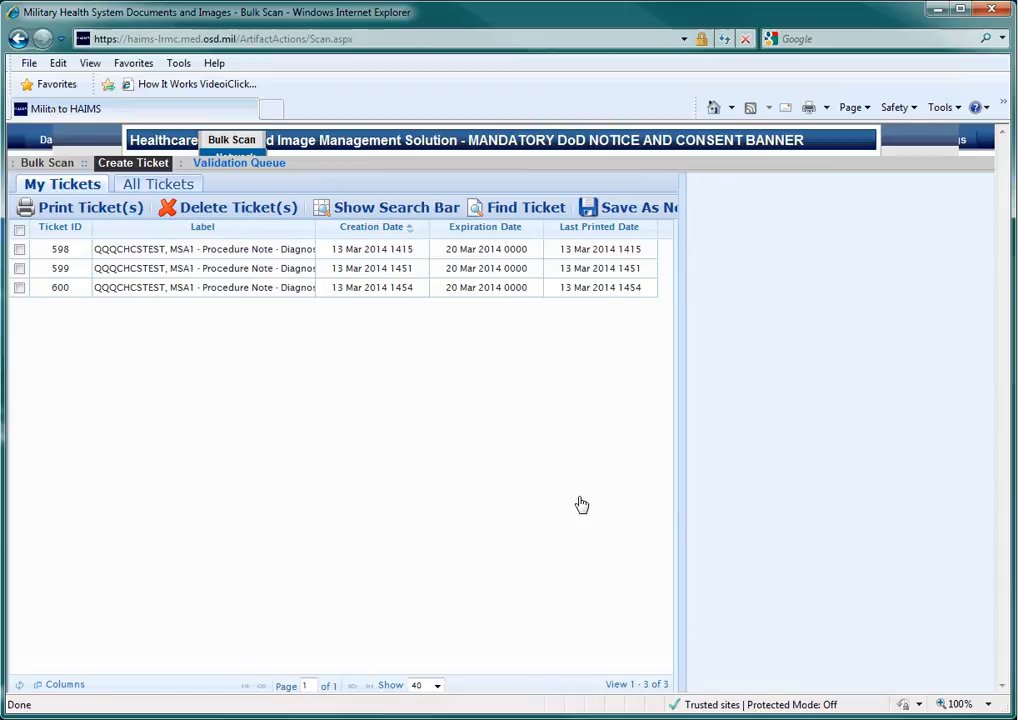
Begin a new bulk-scan ticket via Create Ticket, bringing up Patient Search
click(132, 164)
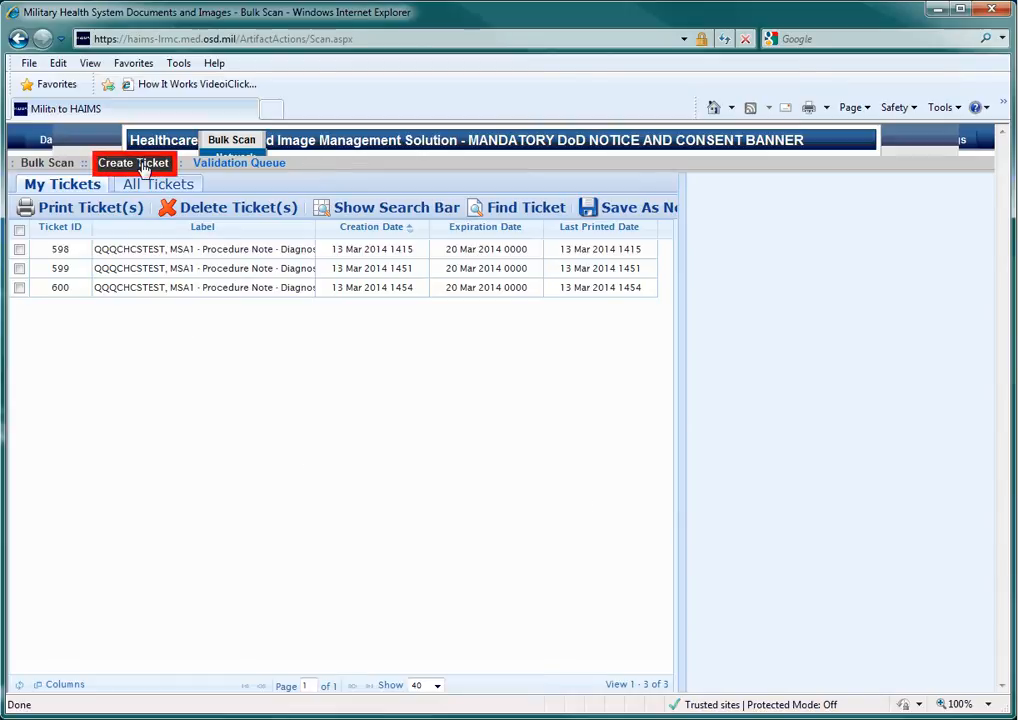
click(132, 164)
text(qqqchcstest)
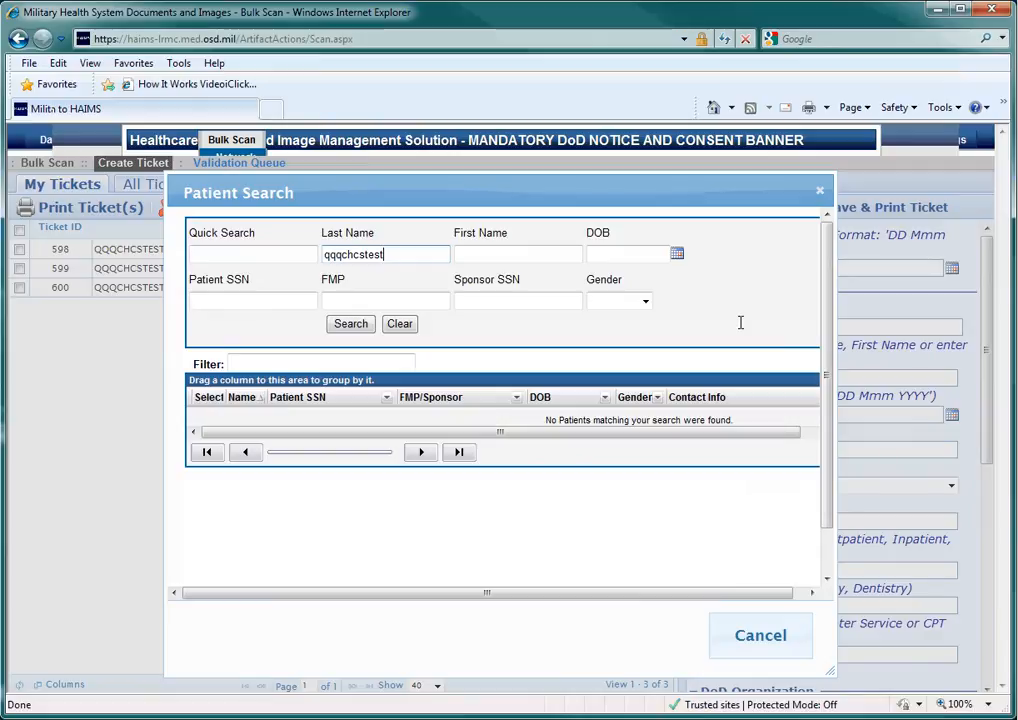
Search last name qqqchcstest and attach patient QQQCHCSTEST, MSA1 to the ticket
click(384, 254)
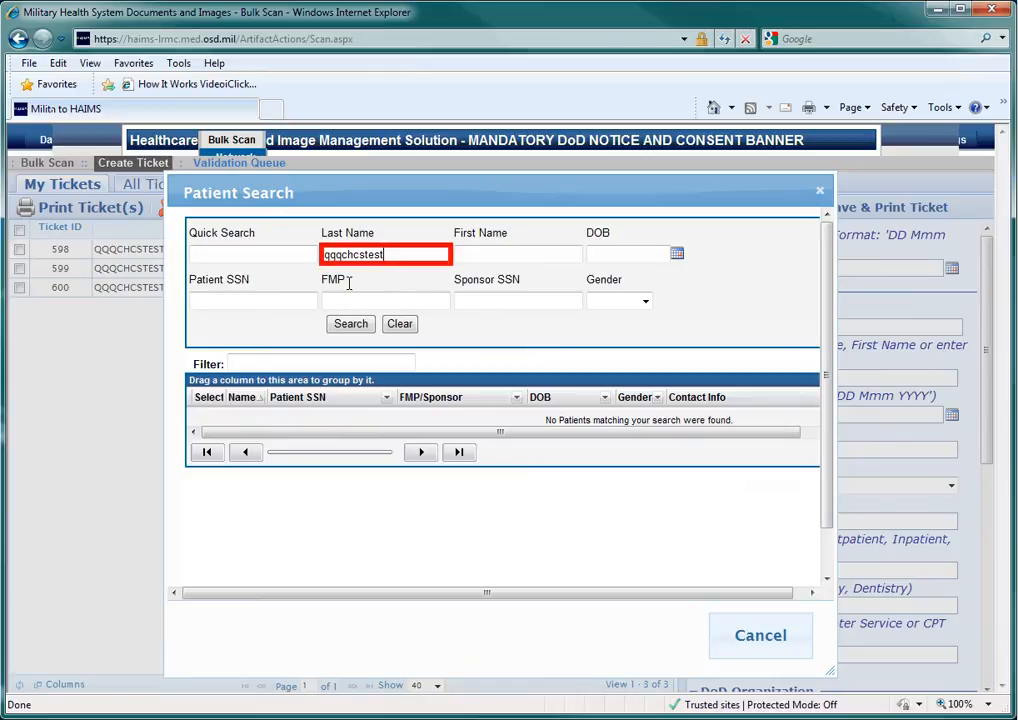
click(350, 324)
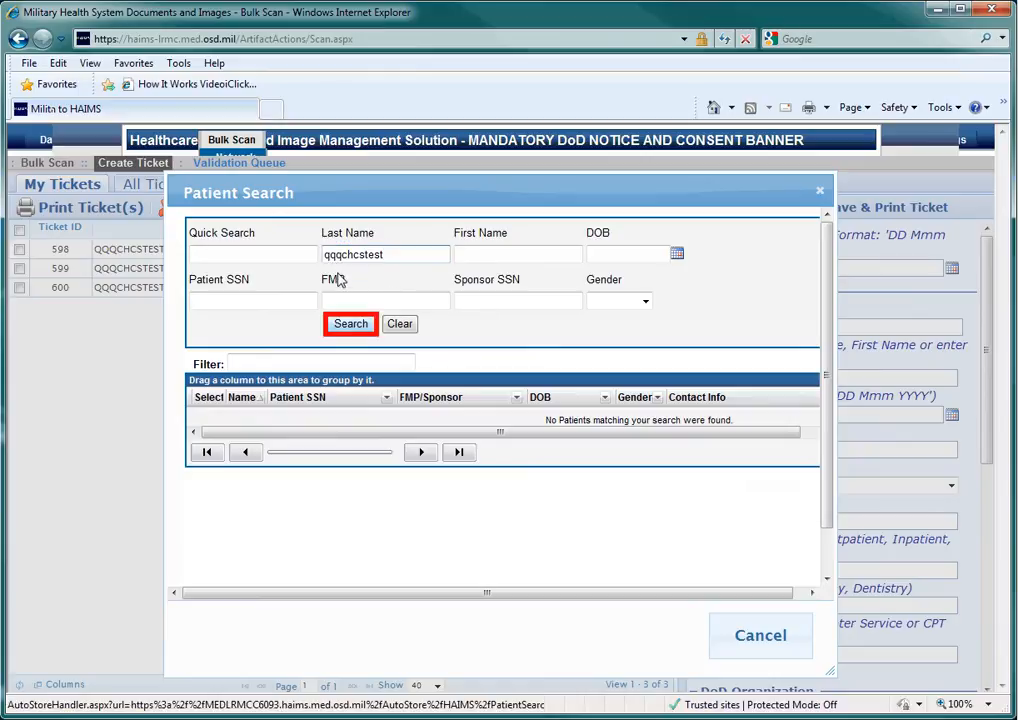
click(350, 324)
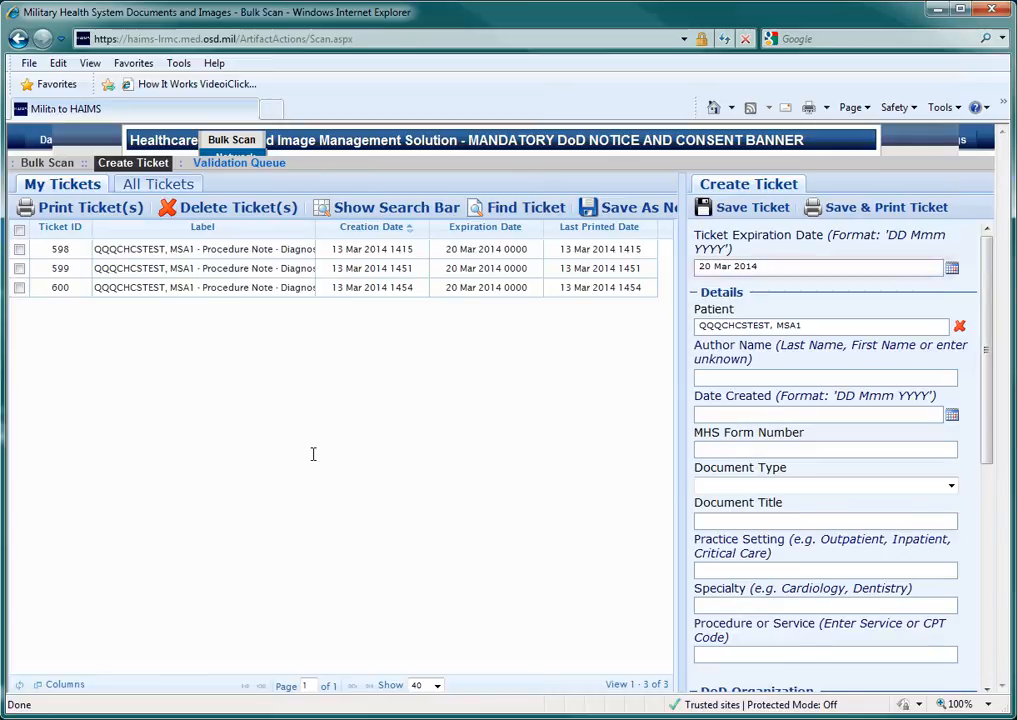
Enter 'dover, ben' as the ticket's author name
click(752, 206)
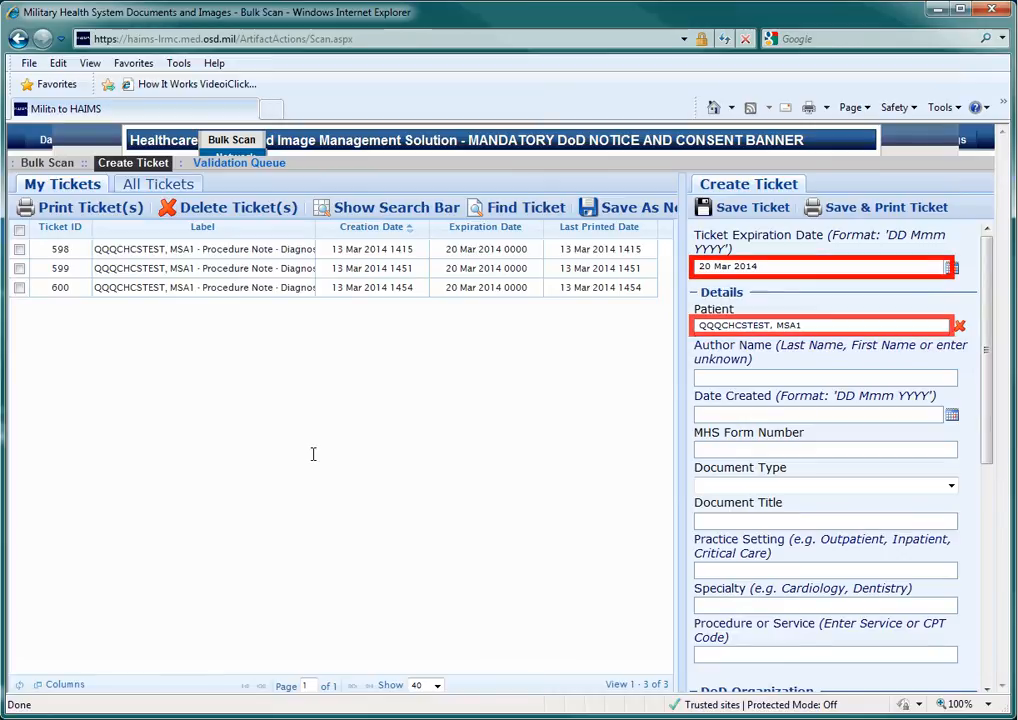
click(824, 376)
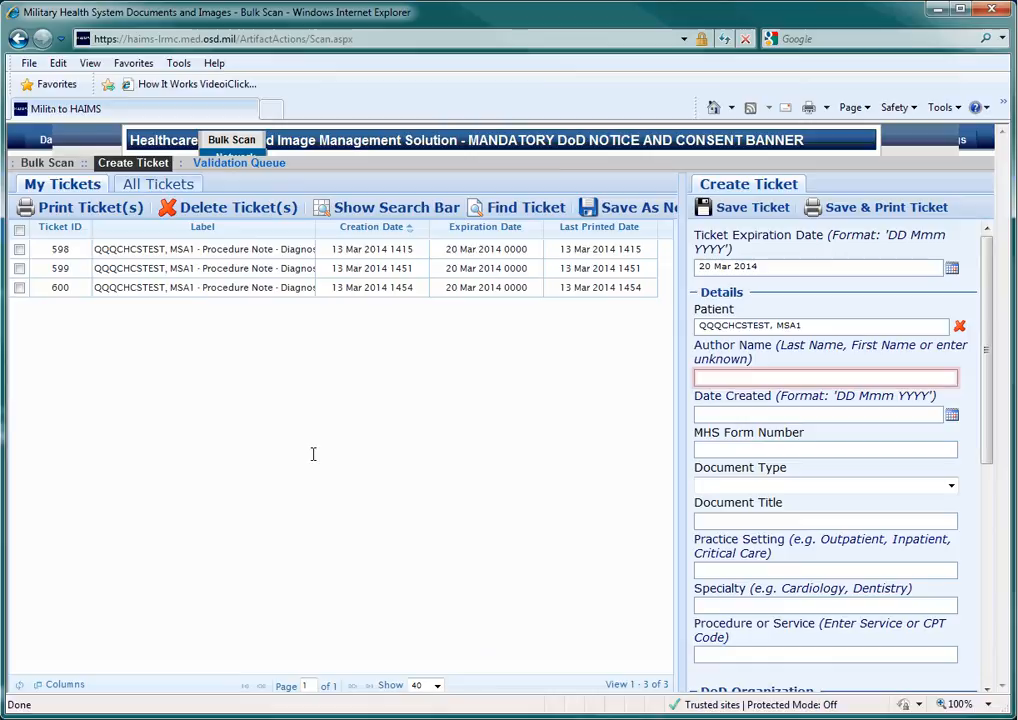
click(824, 376)
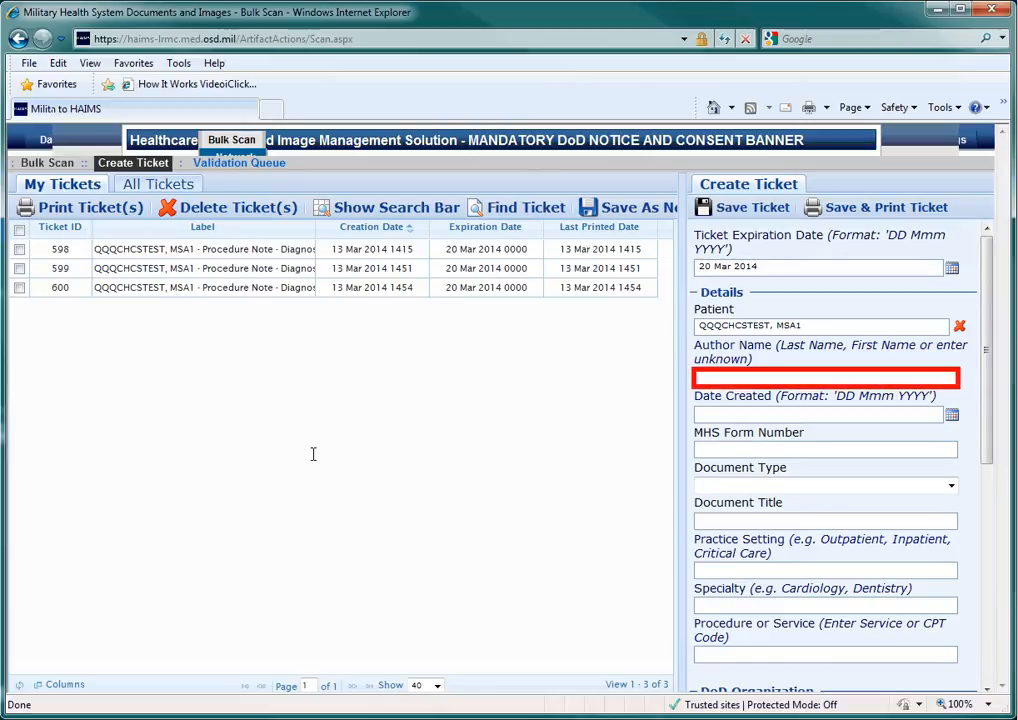
click(824, 376)
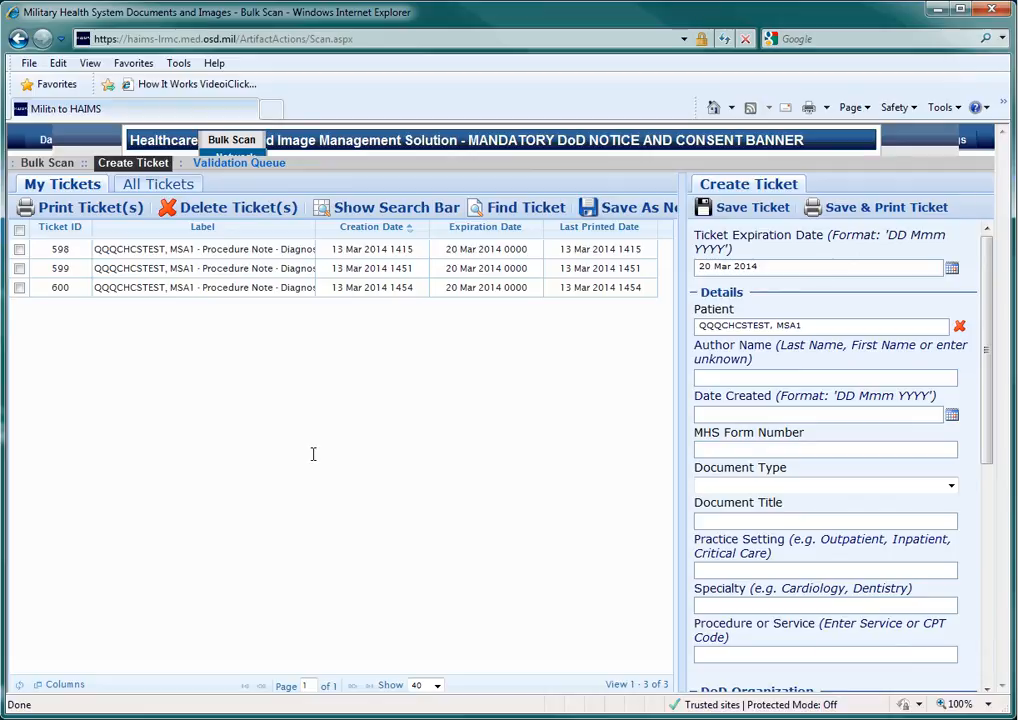
click(824, 324)
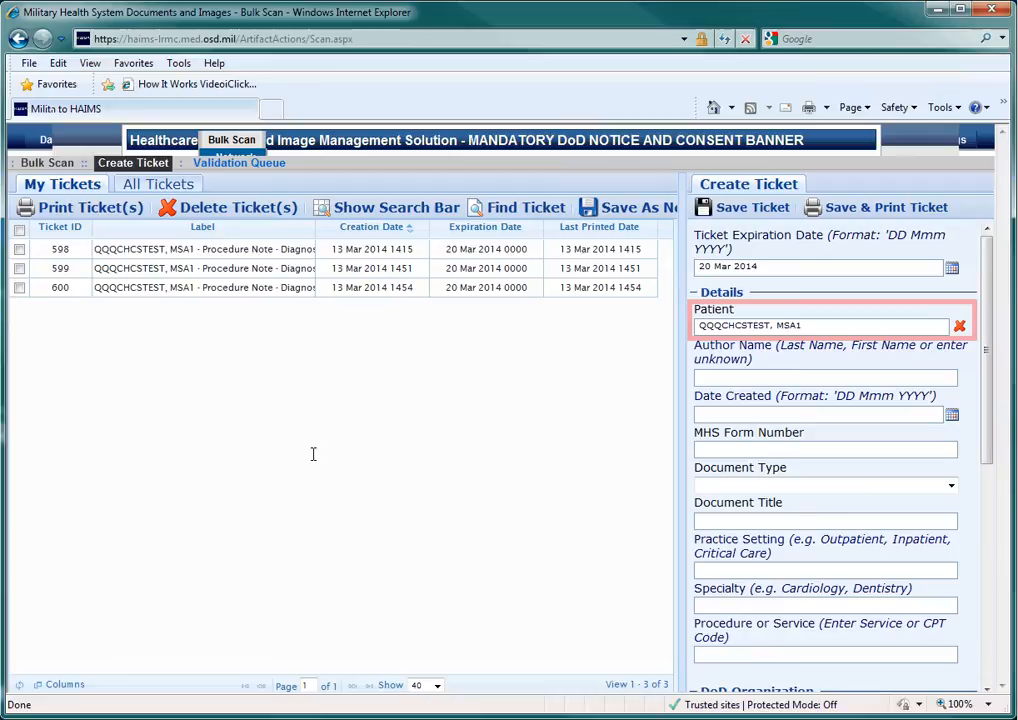
click(824, 376)
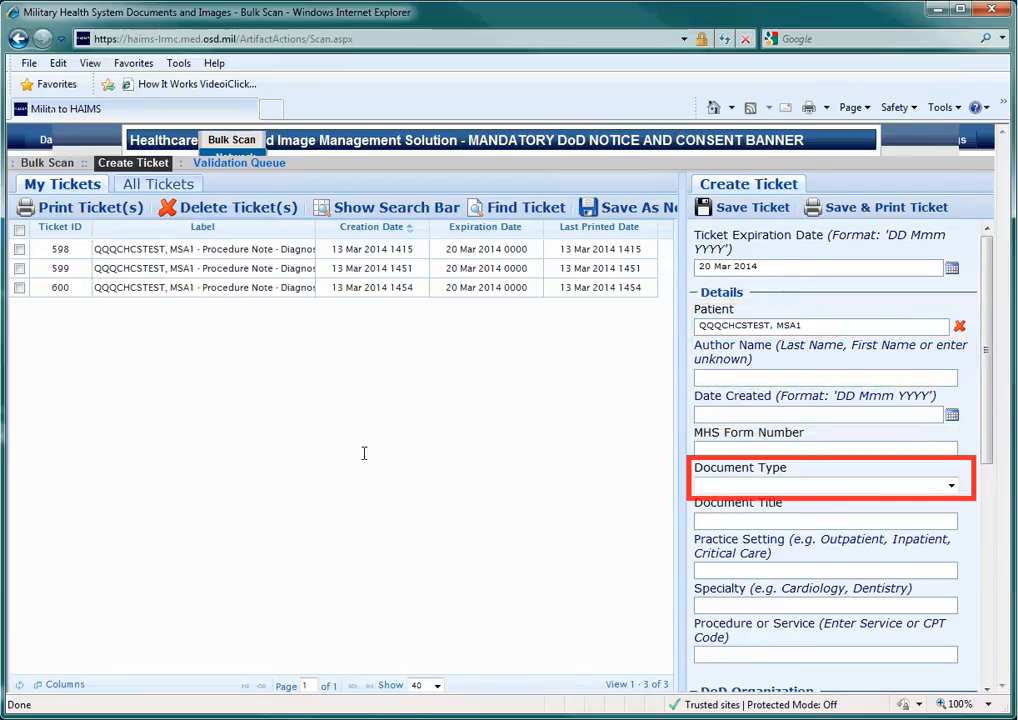
text(dover, ben)
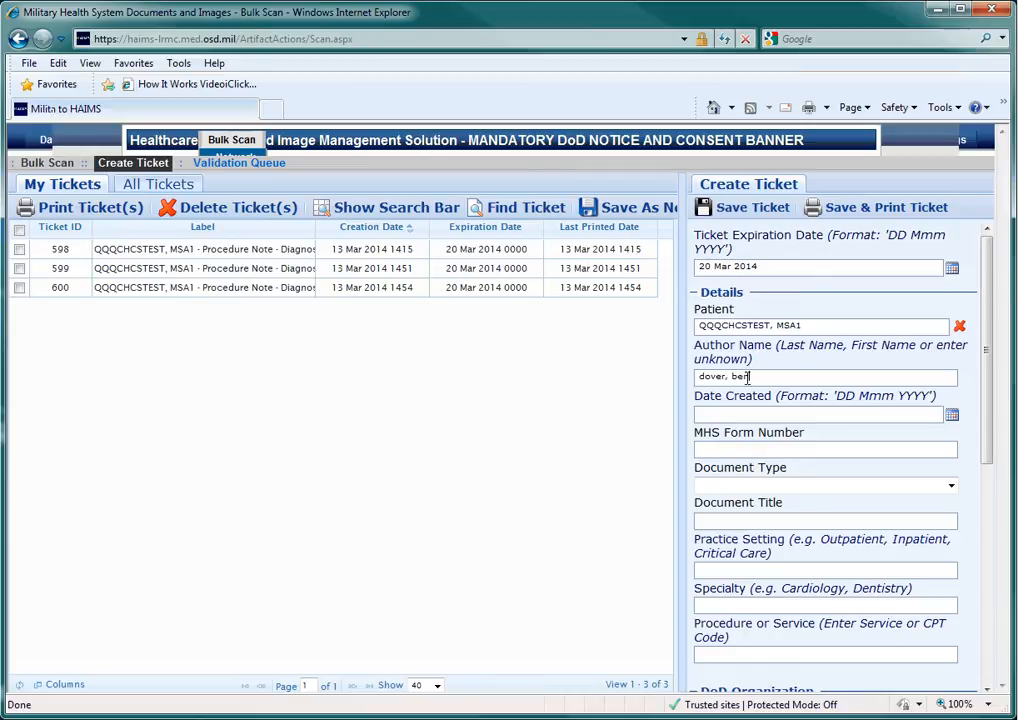
Set the Date Created to 11 March 2014 from the calendar
click(820, 414)
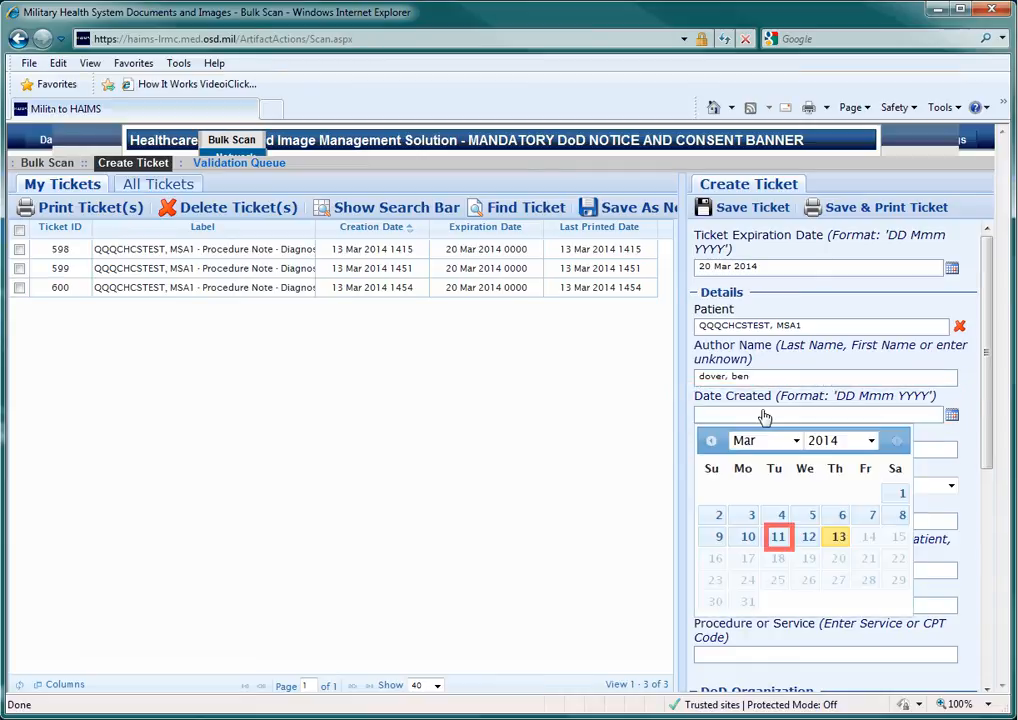
click(778, 536)
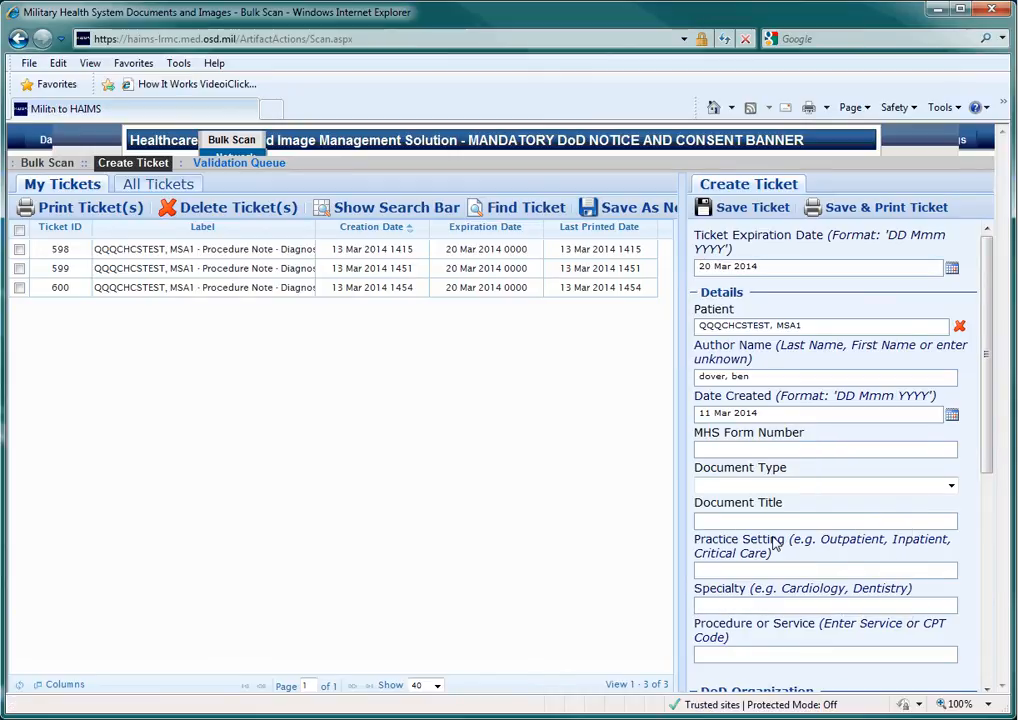
click(824, 448)
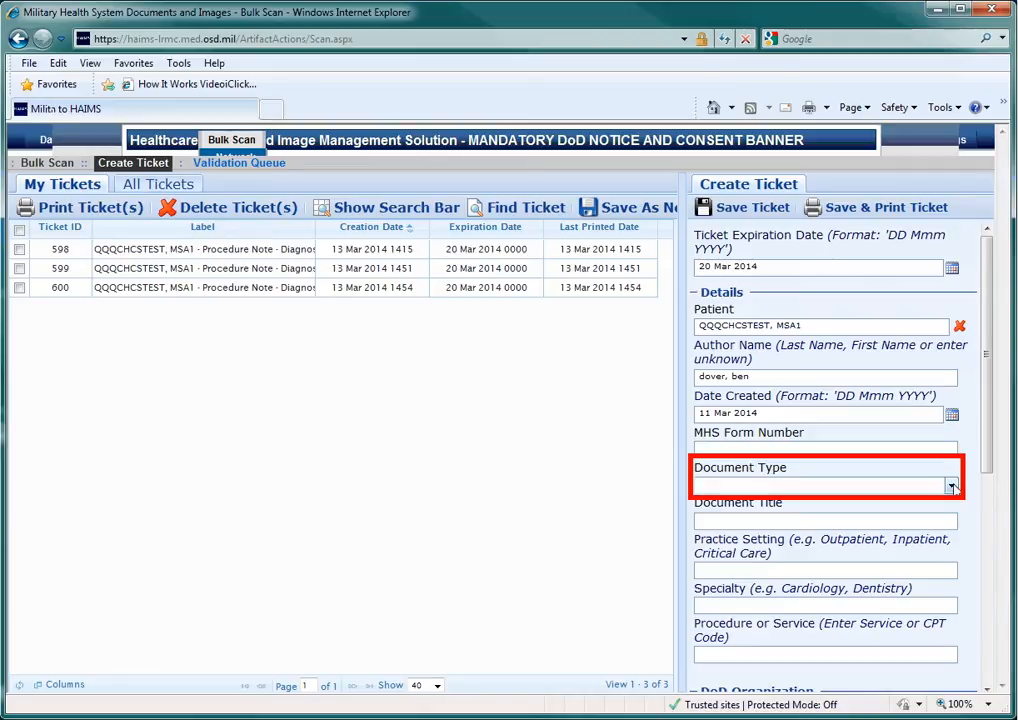
Choose the diagnostic imaging procedure note type and title the document 'ekg'
click(948, 488)
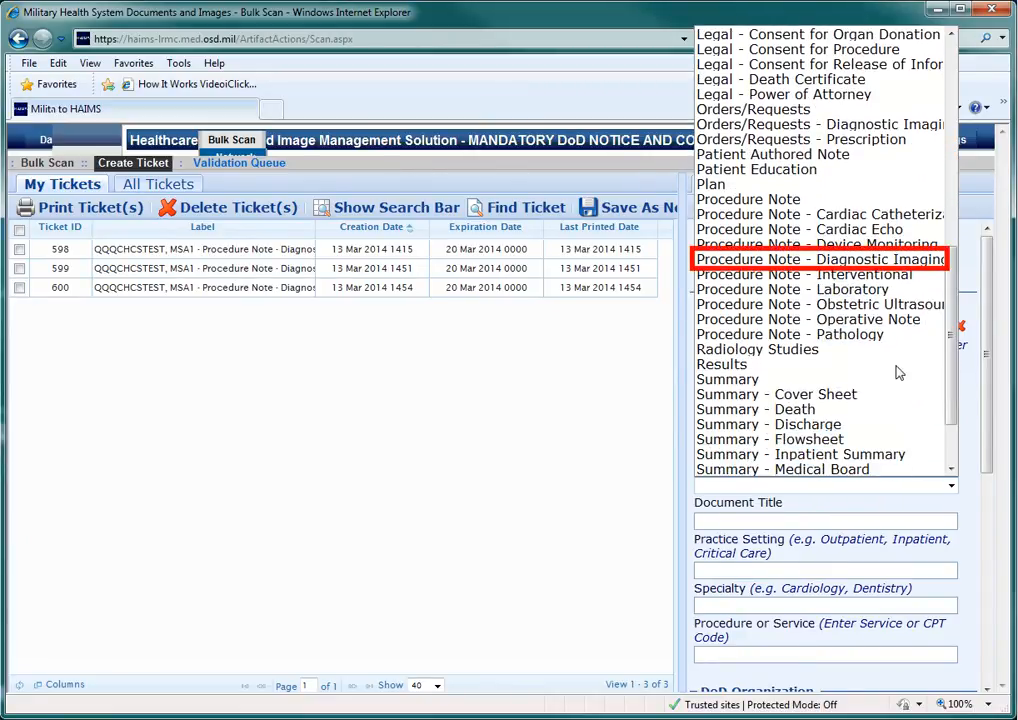
click(820, 260)
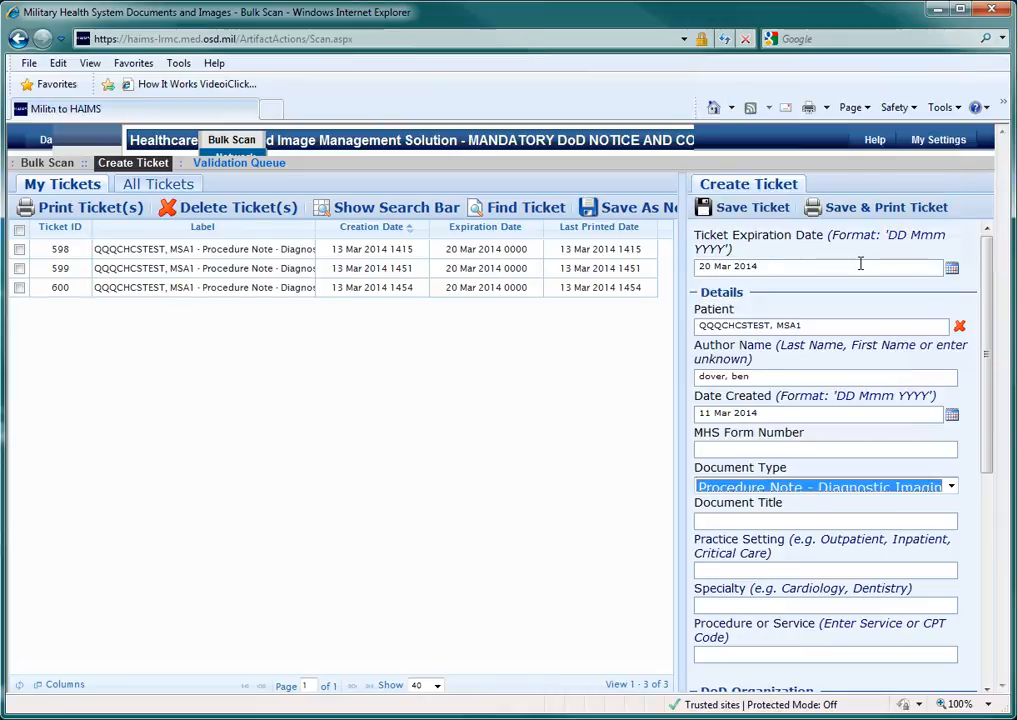
click(824, 520)
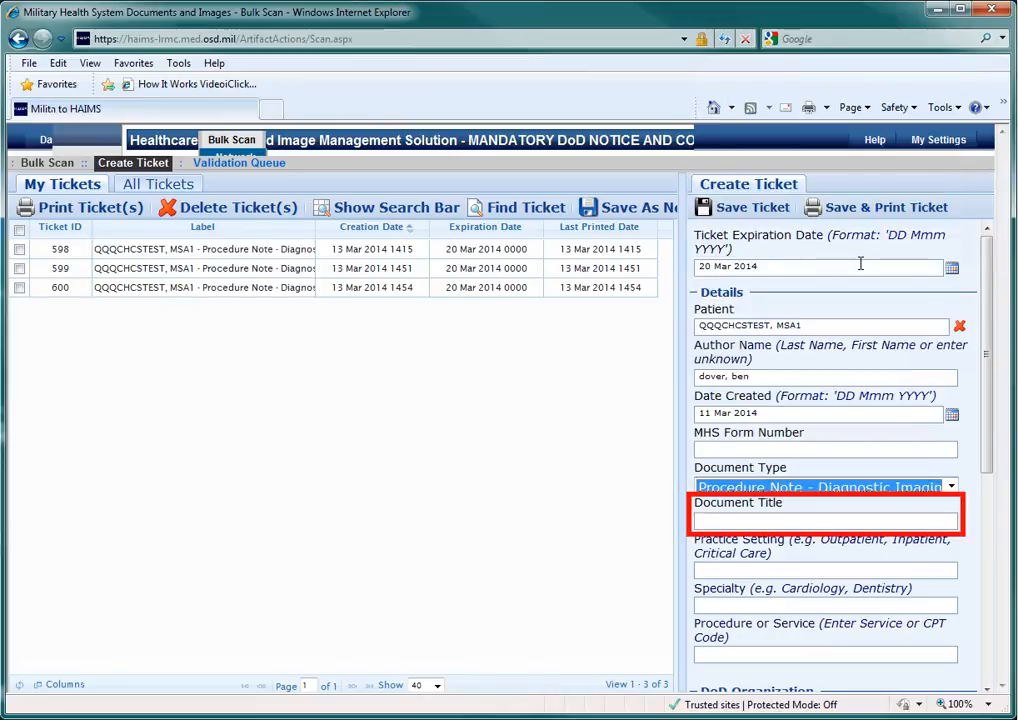
mouse_move(812, 520)
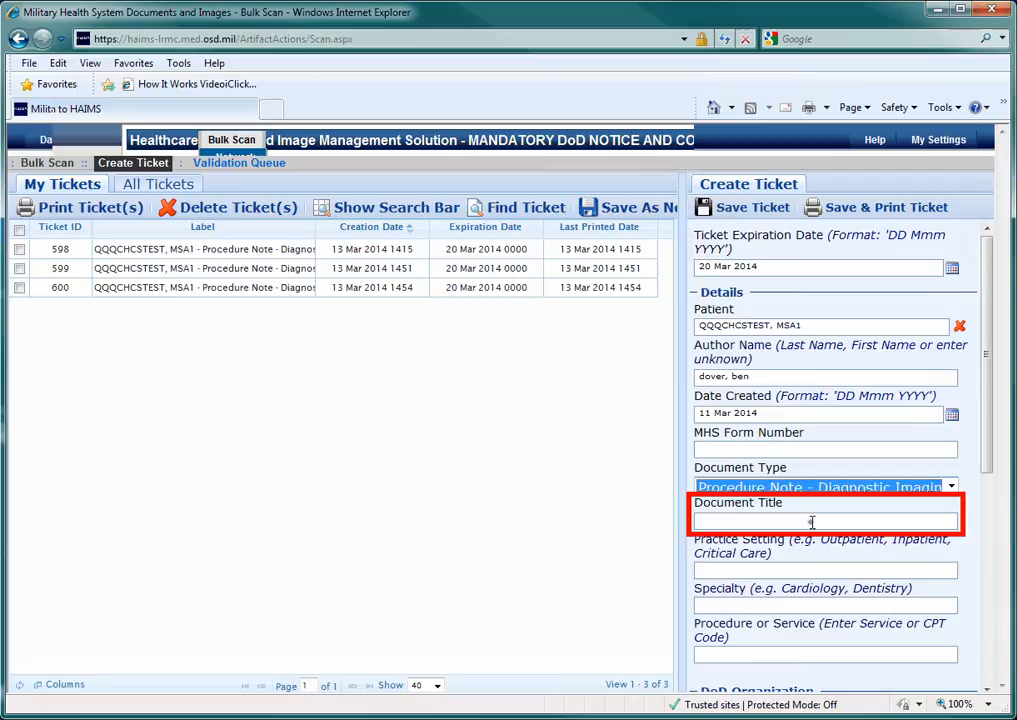
text(ekg)
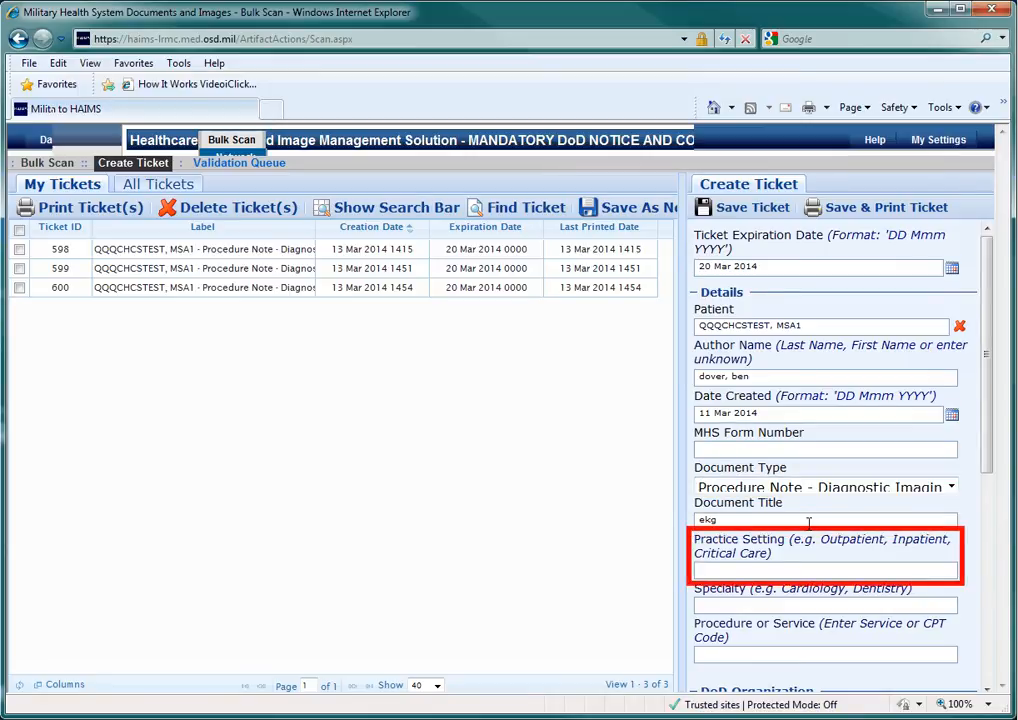
Set practice setting Critical care unit, specialty Cardiology and procedure EKG
text(cri)
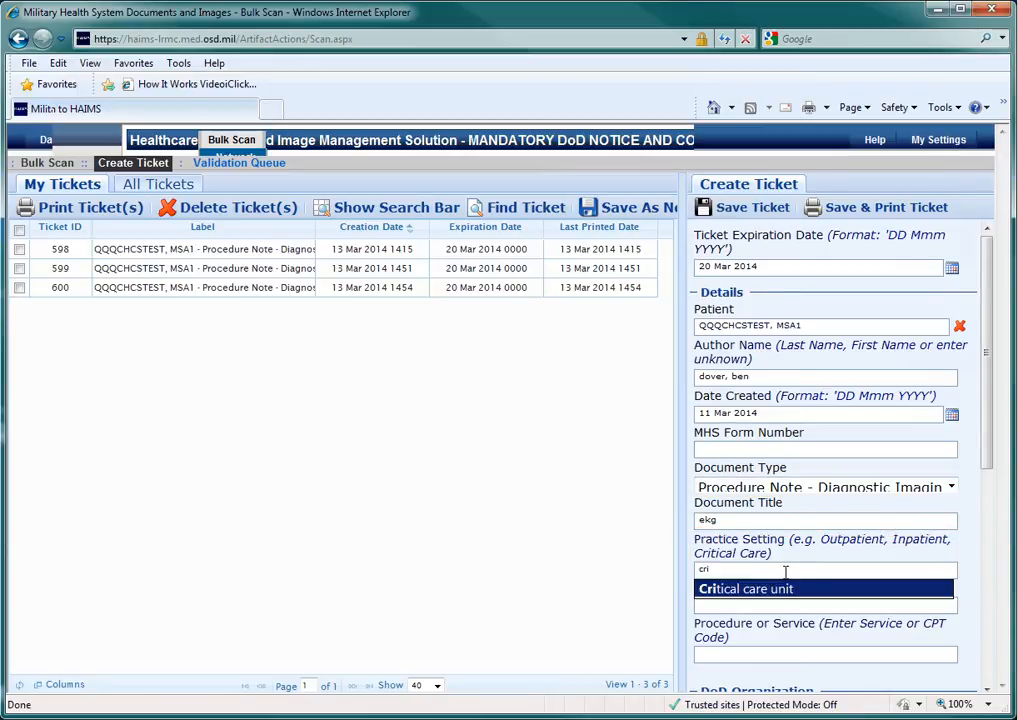
click(764, 588)
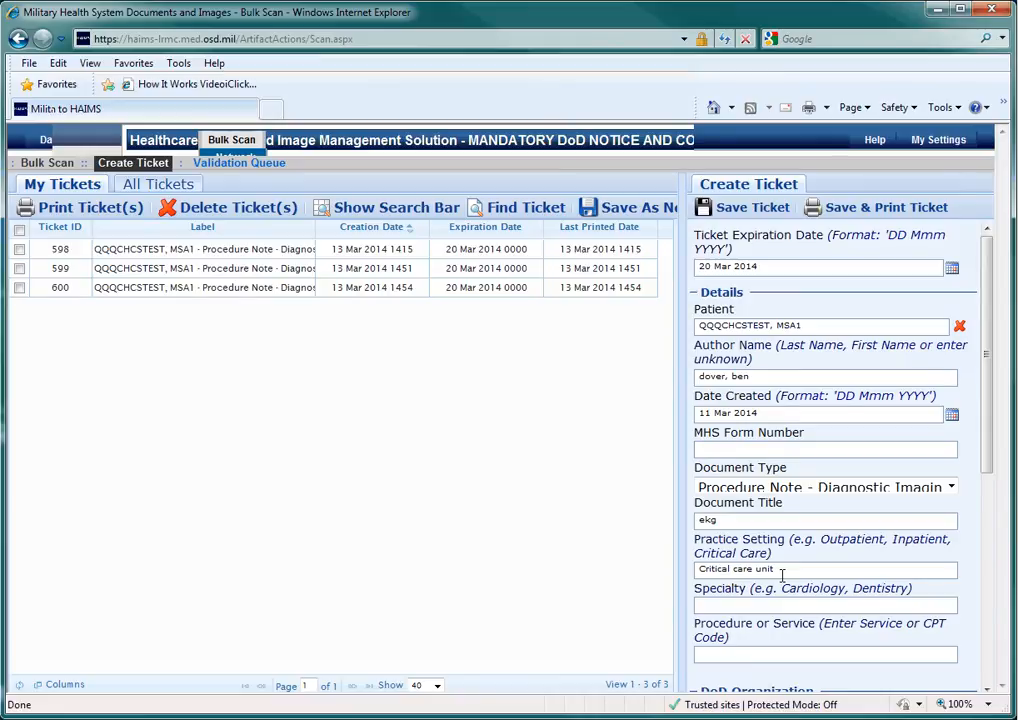
text(car)
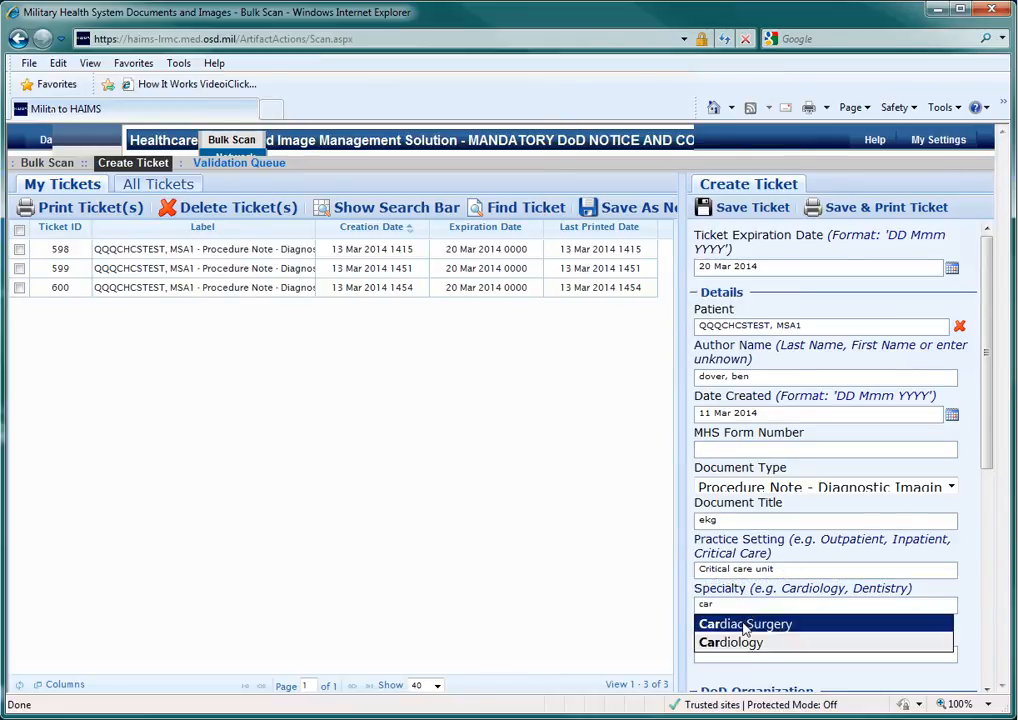
click(730, 642)
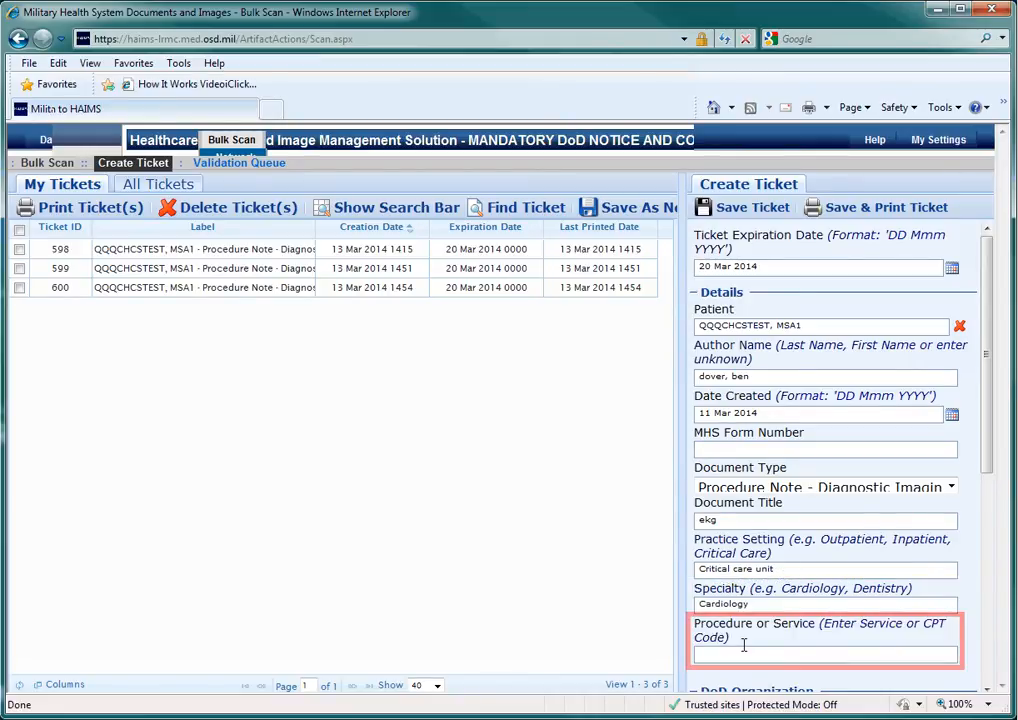
text(e)
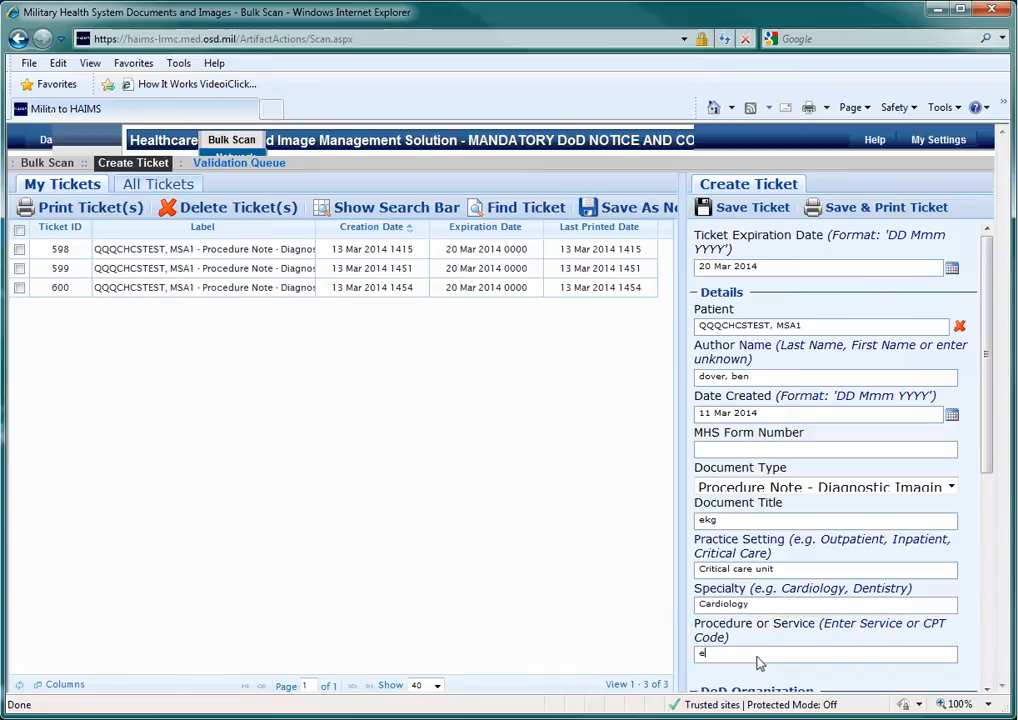
text(KG)
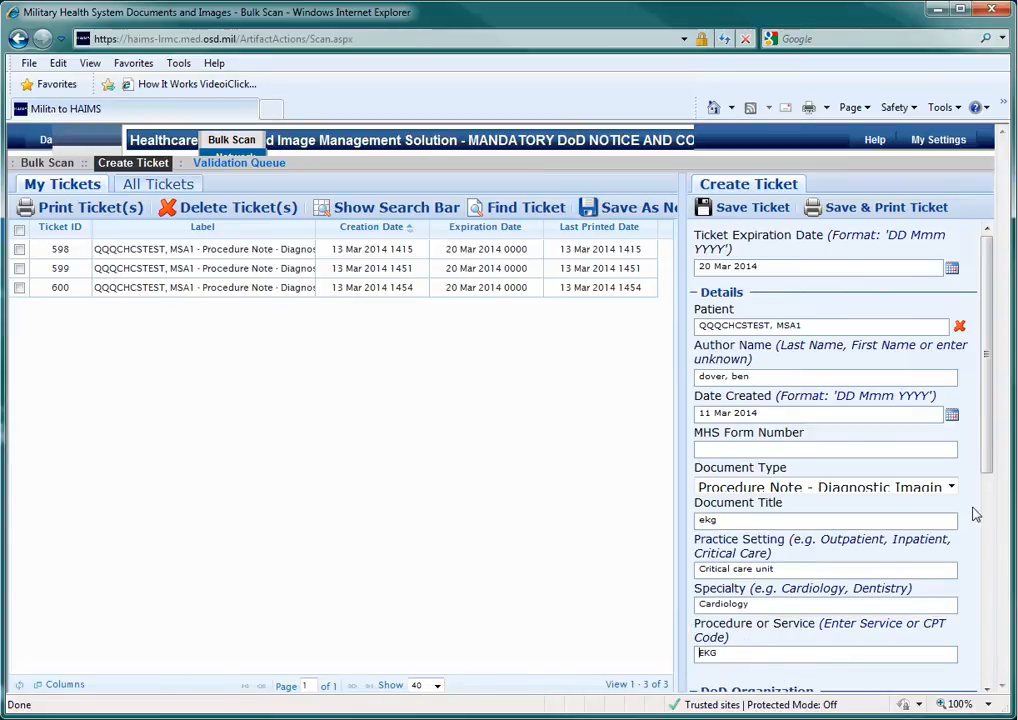
Set the ticket's clinic to Cardiology
scroll(down, 3)
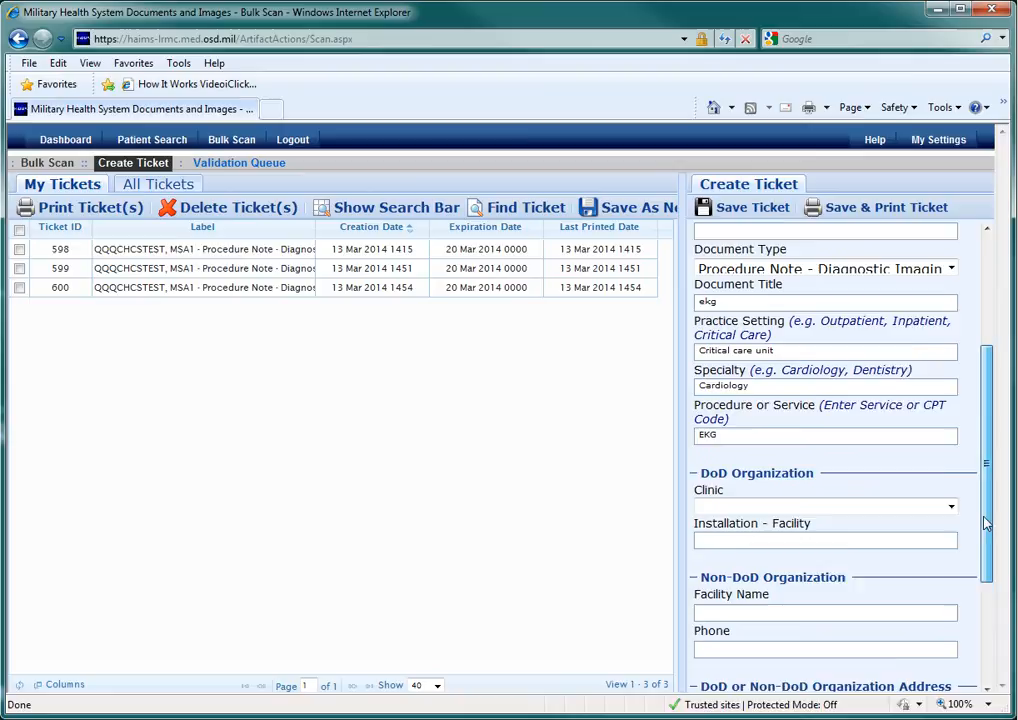
scroll(down, 3)
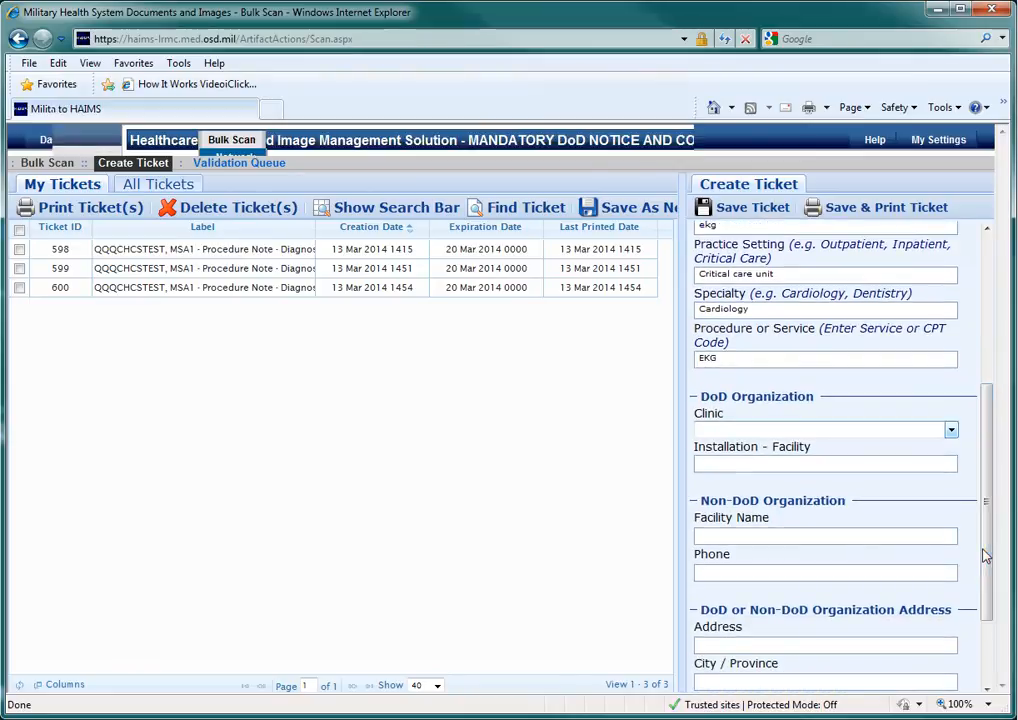
click(950, 430)
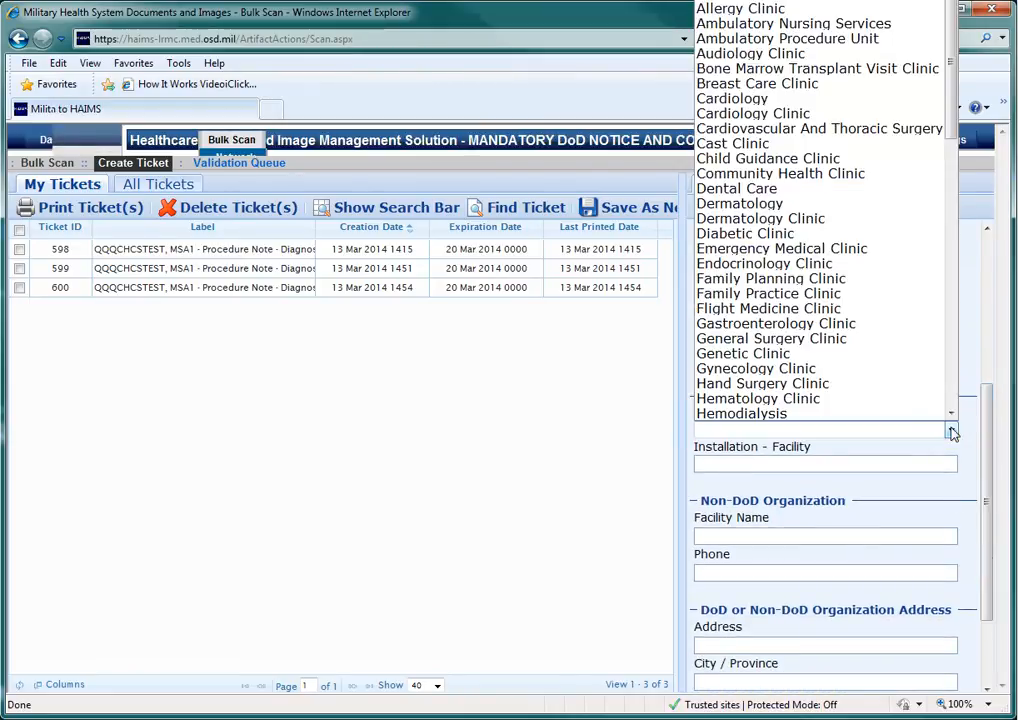
click(732, 112)
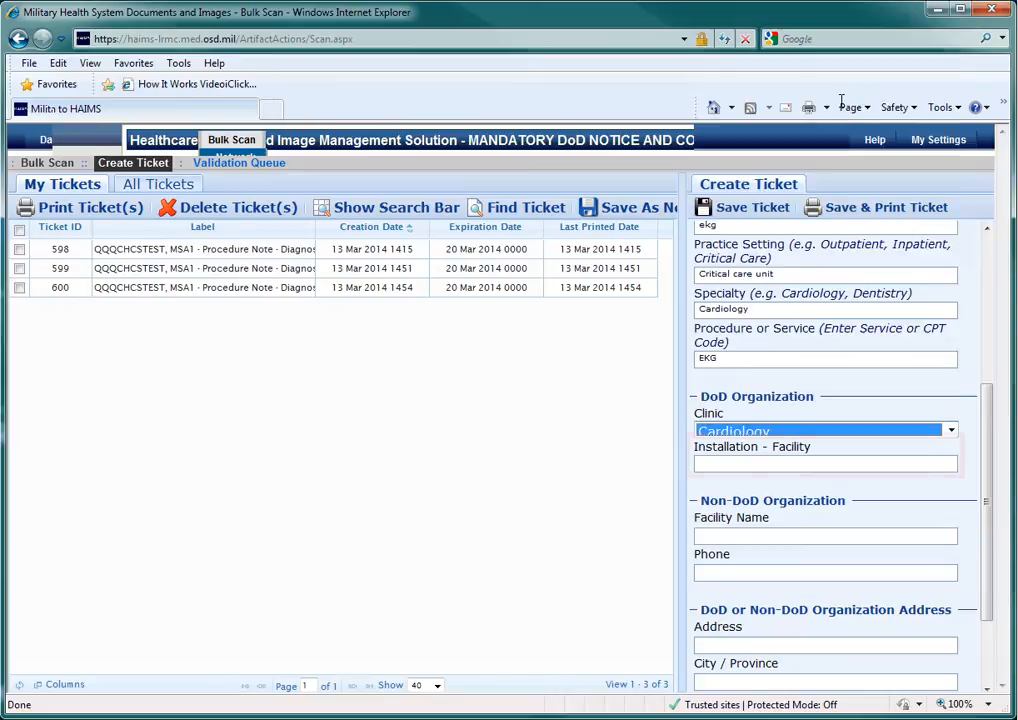
Set the installation facility to LANDSTUHL REGIONAL MEDCEN via 'lands' search
click(824, 464)
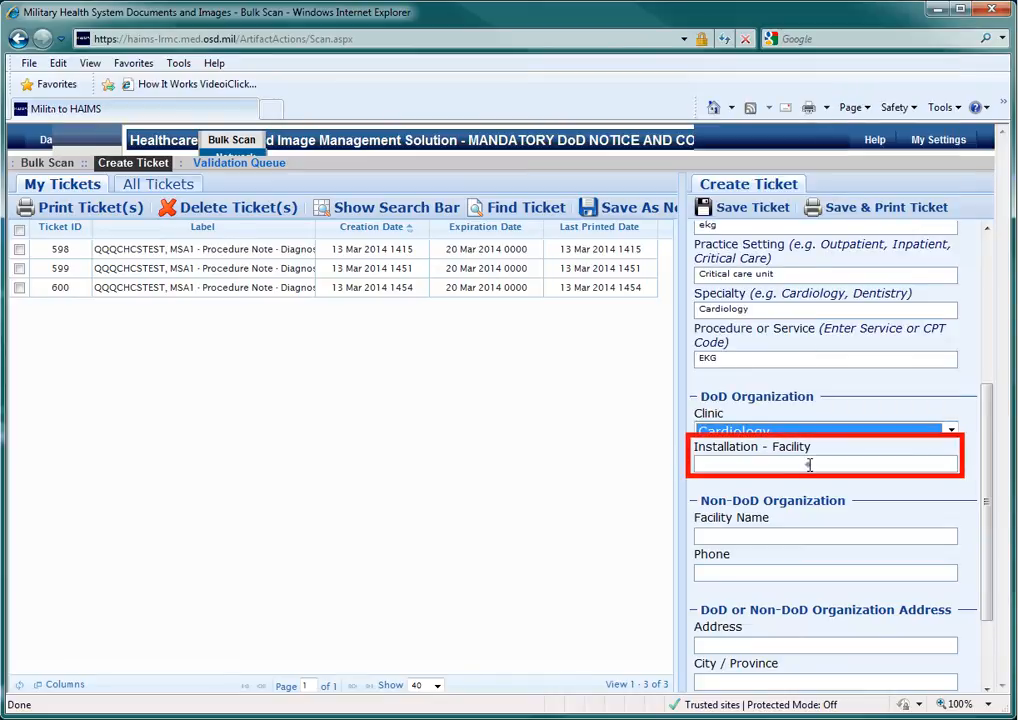
text(lands)
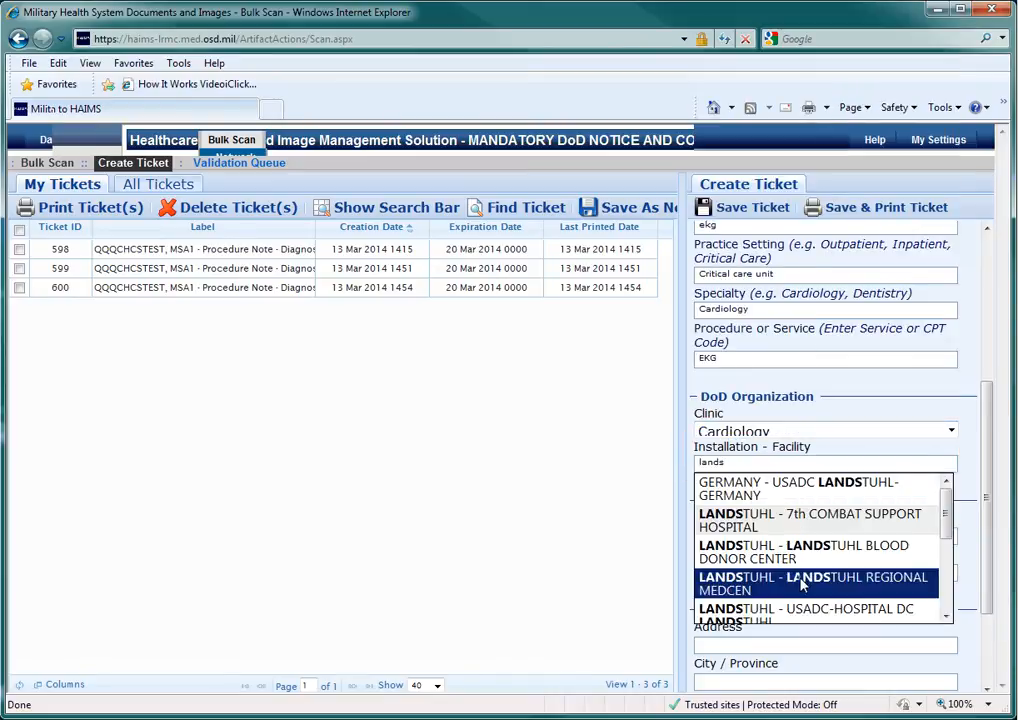
click(812, 584)
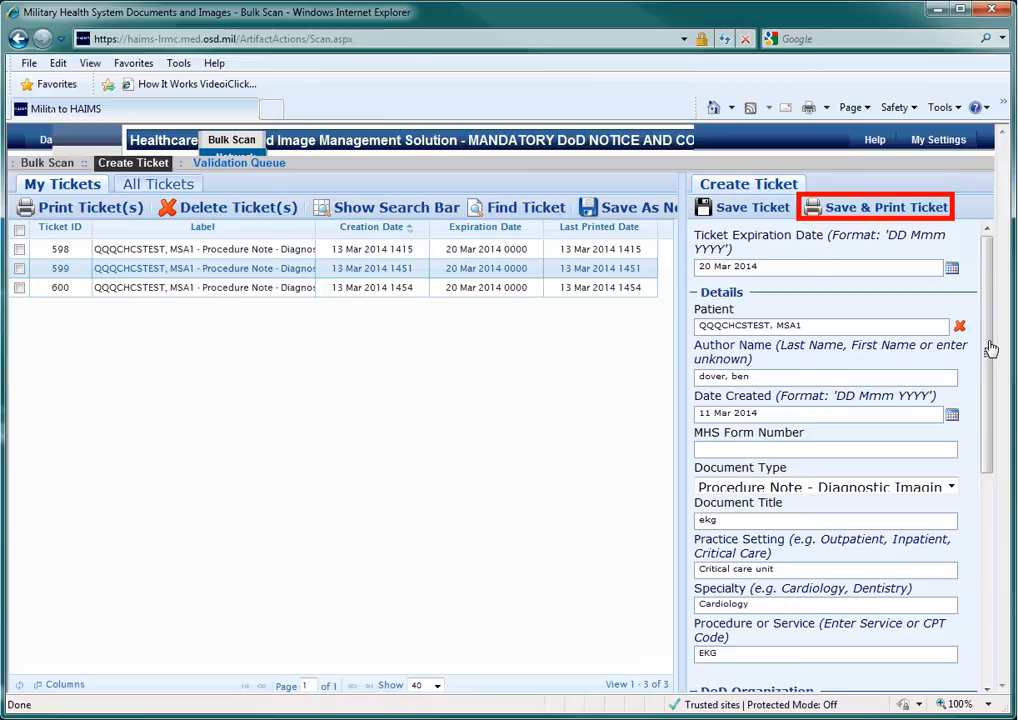
mouse_move(986, 344)
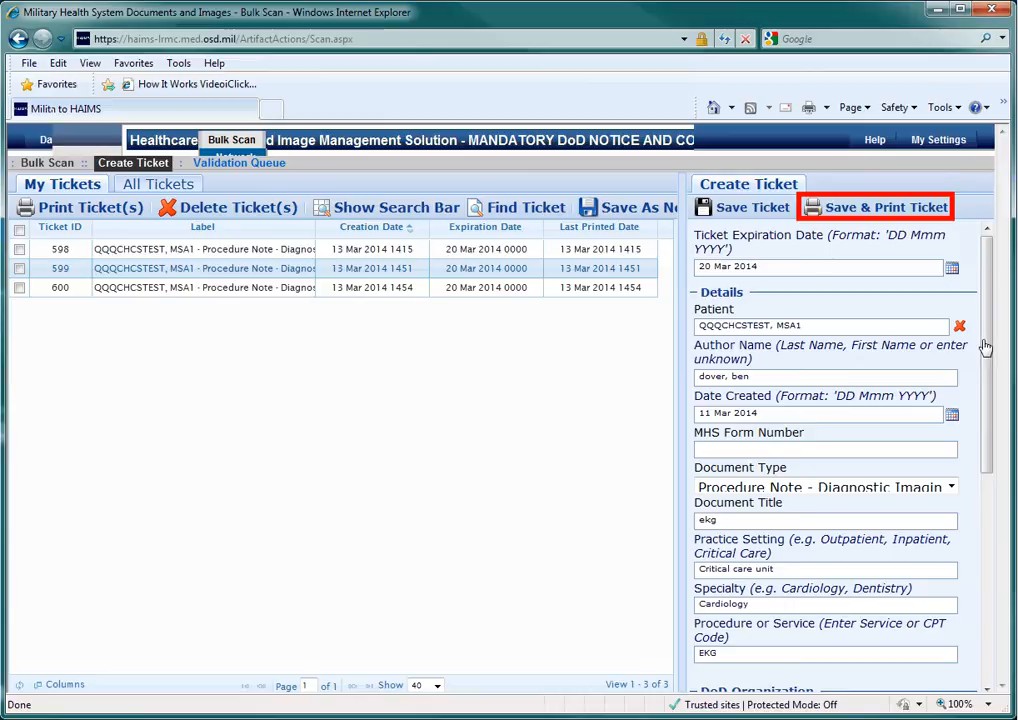
Save the ticket as 601 and send its barcode sheet to the printer
click(884, 206)
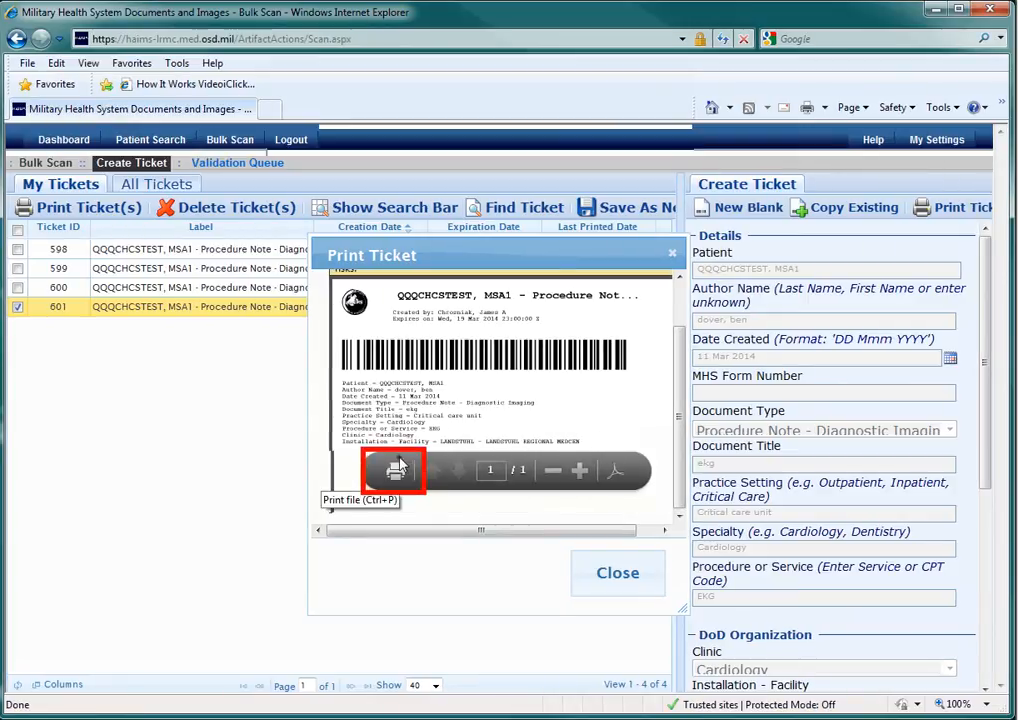
click(396, 470)
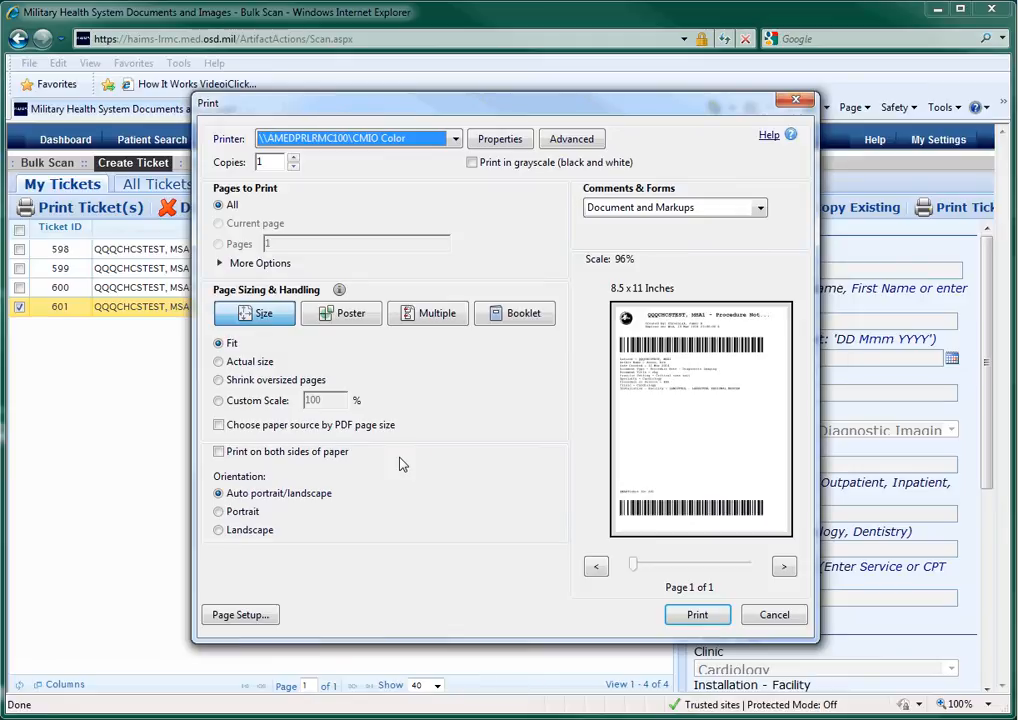
click(350, 138)
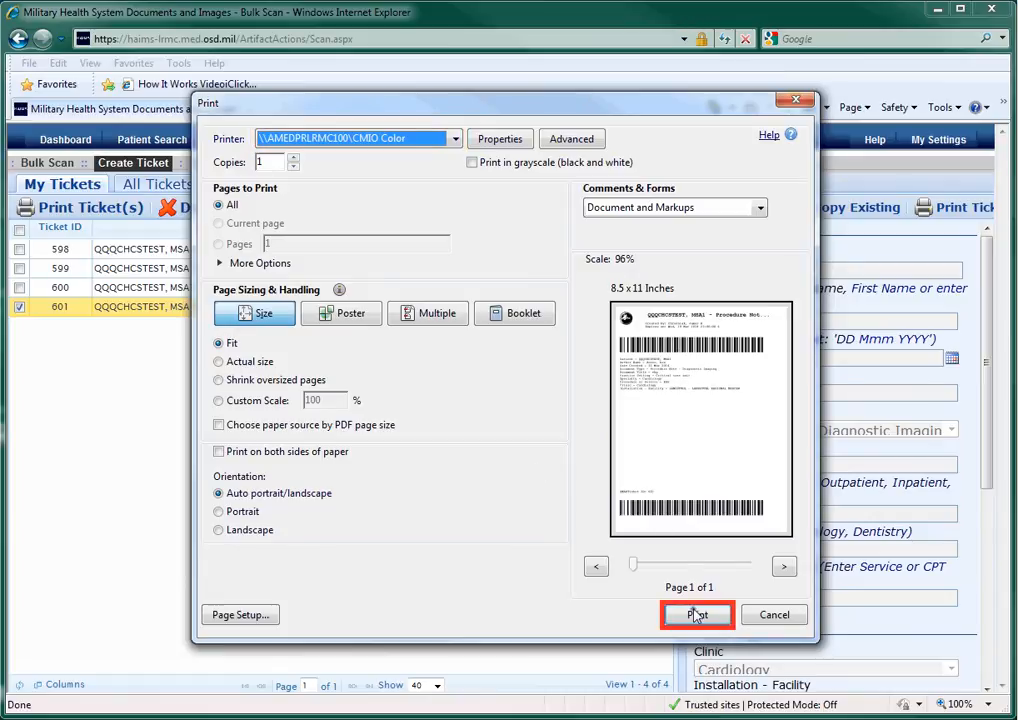
click(696, 614)
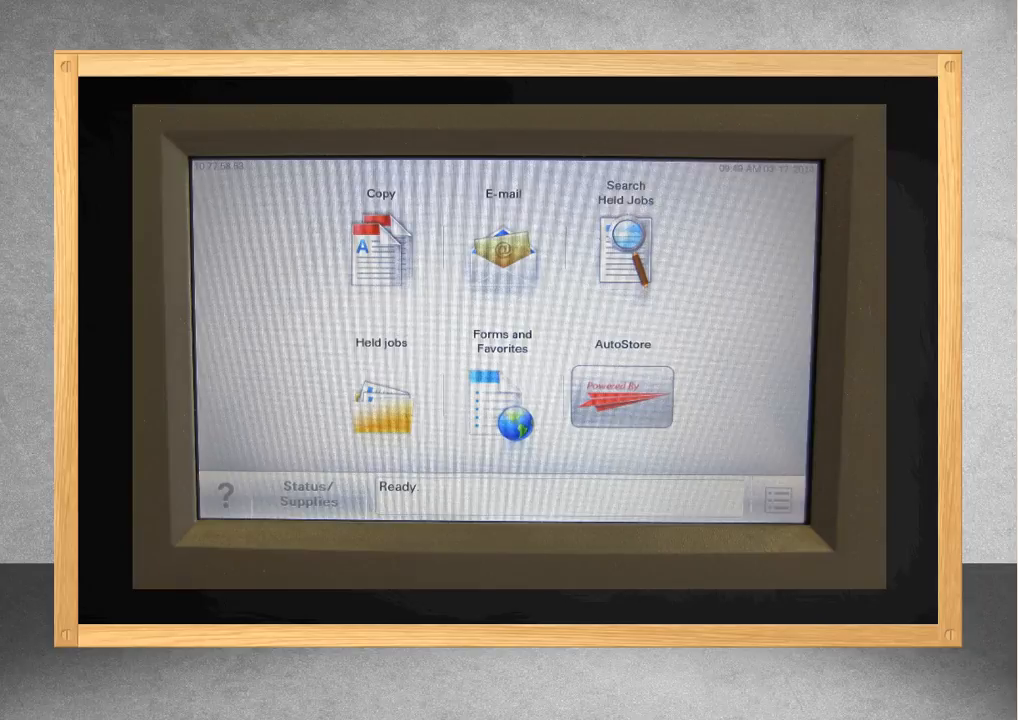
Start the AutoStore Bulk Scan workflow on the MFD touchscreen
click(620, 396)
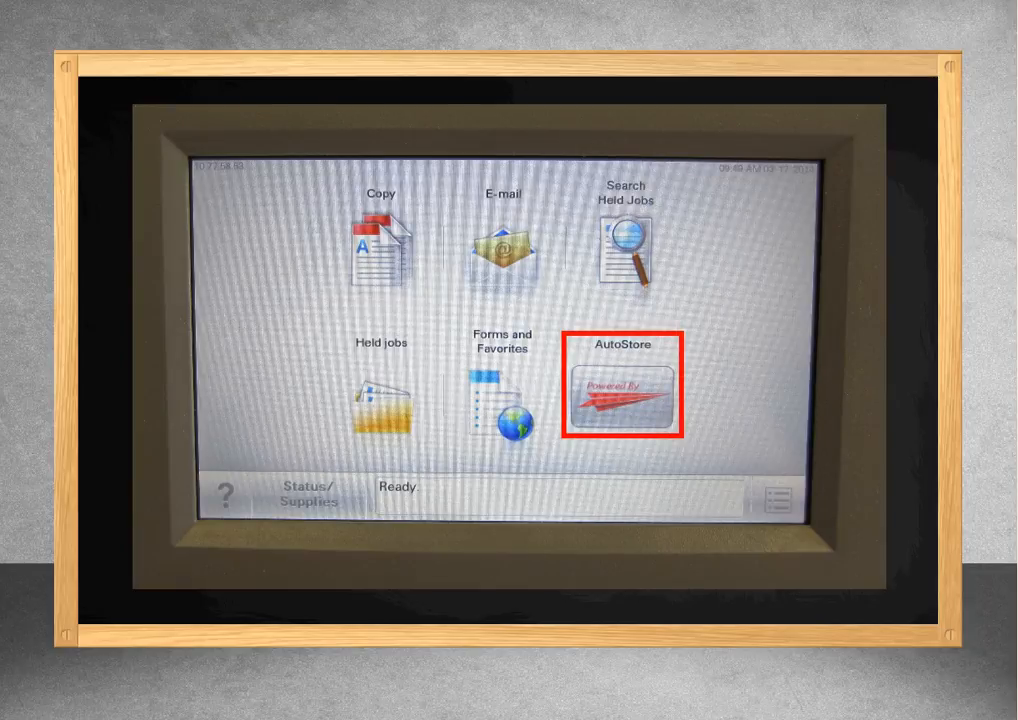
click(624, 390)
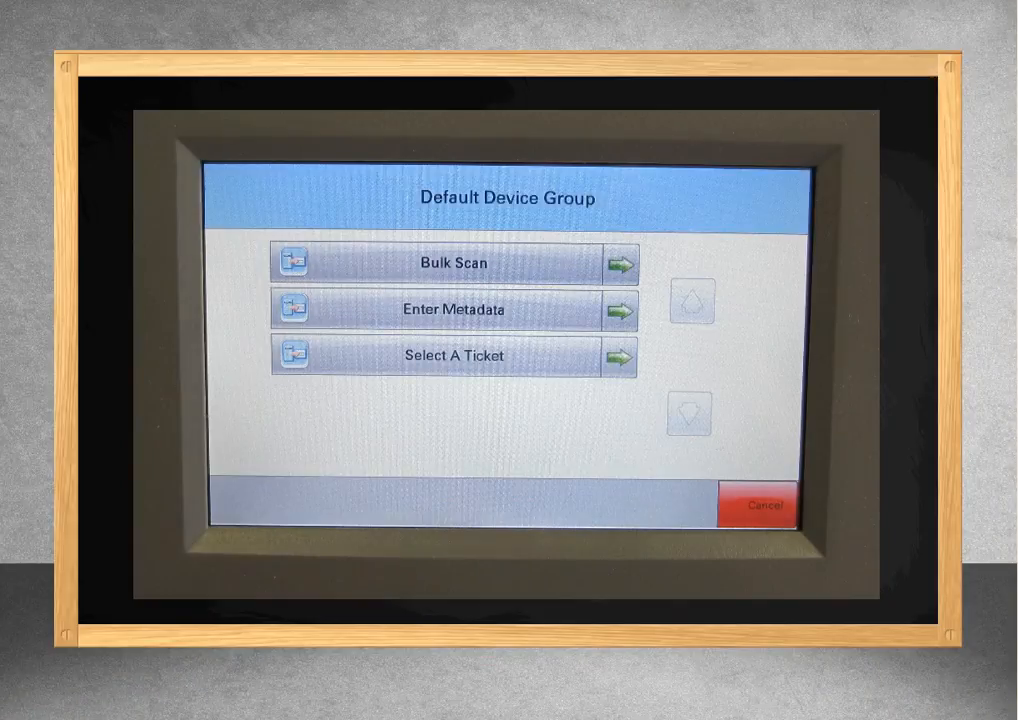
click(452, 264)
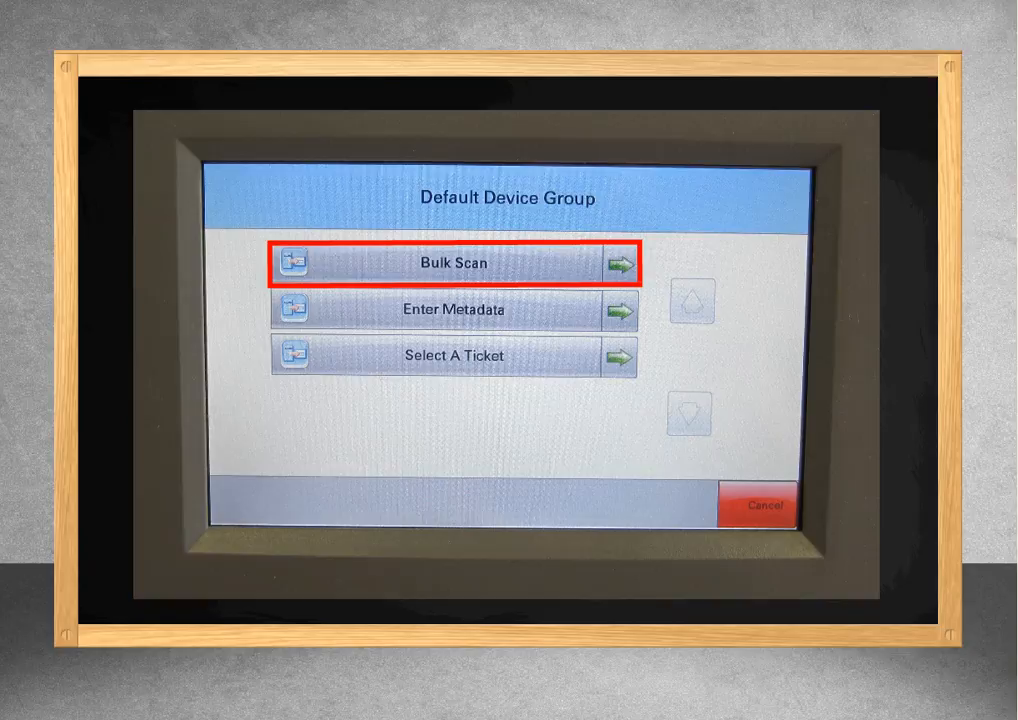
click(452, 264)
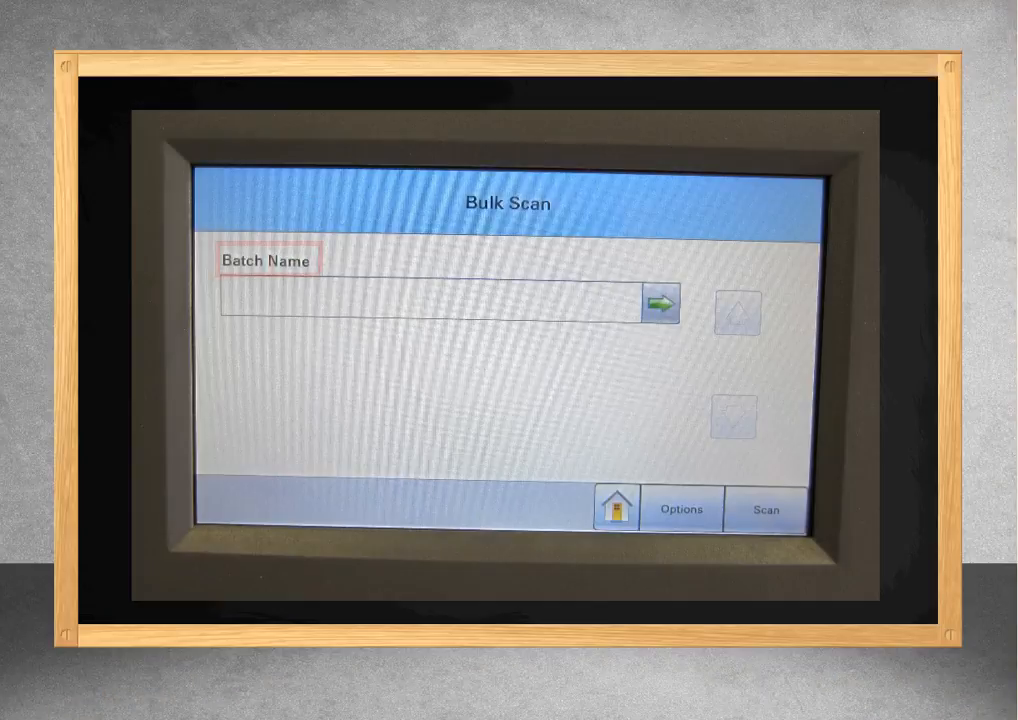
click(268, 260)
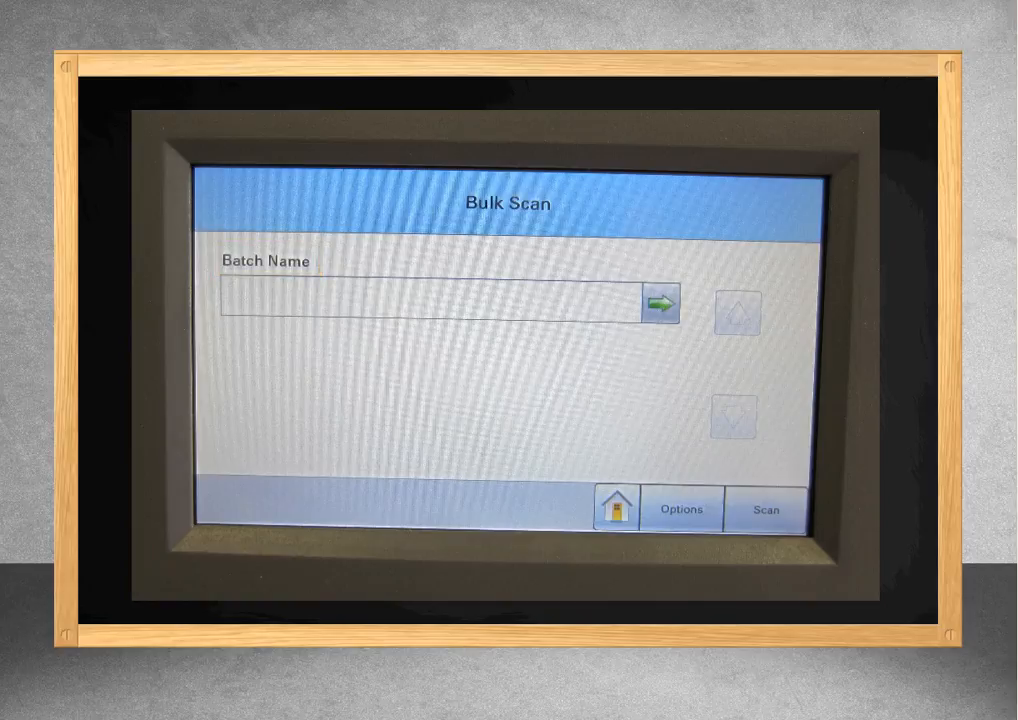
Scan the one-page document and finish the job so the file is sent successfully
click(766, 510)
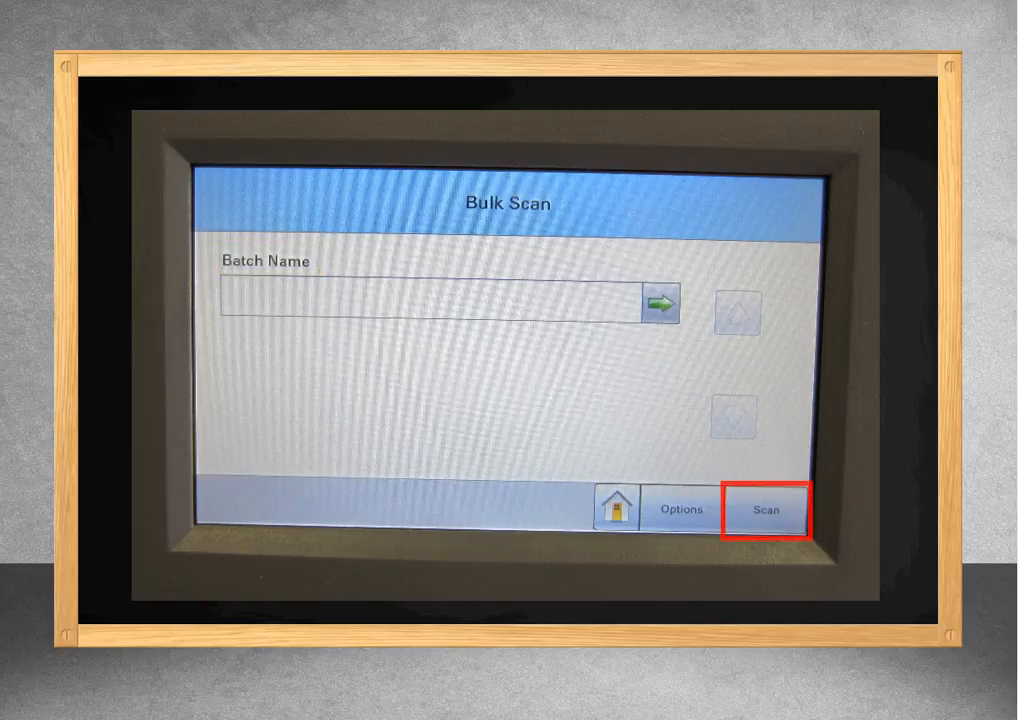
click(768, 510)
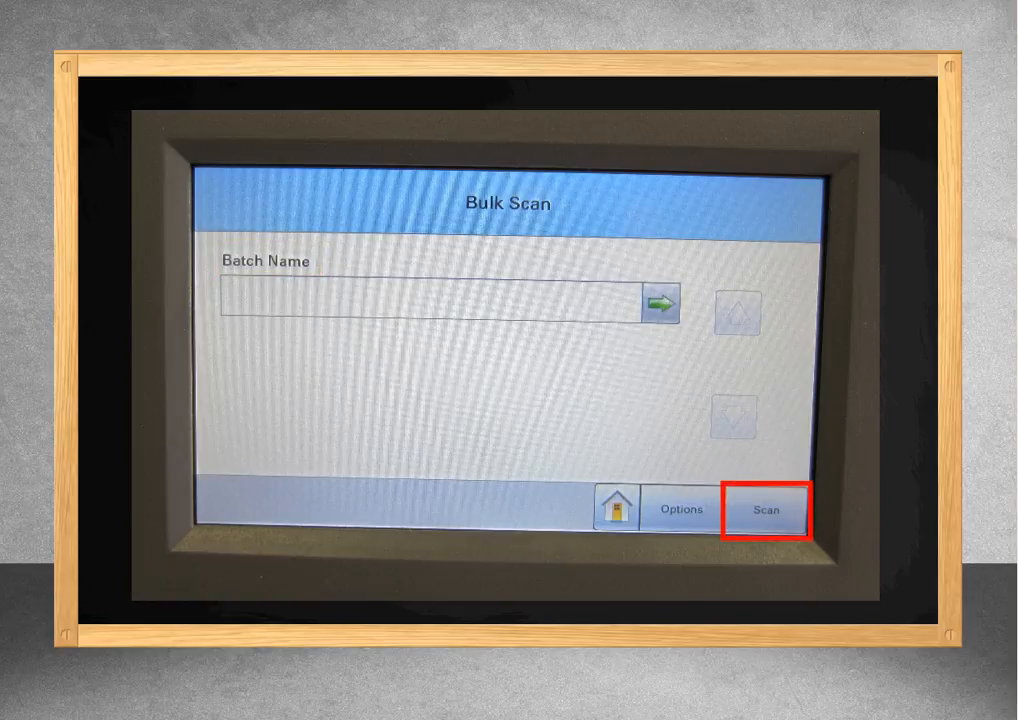
click(766, 510)
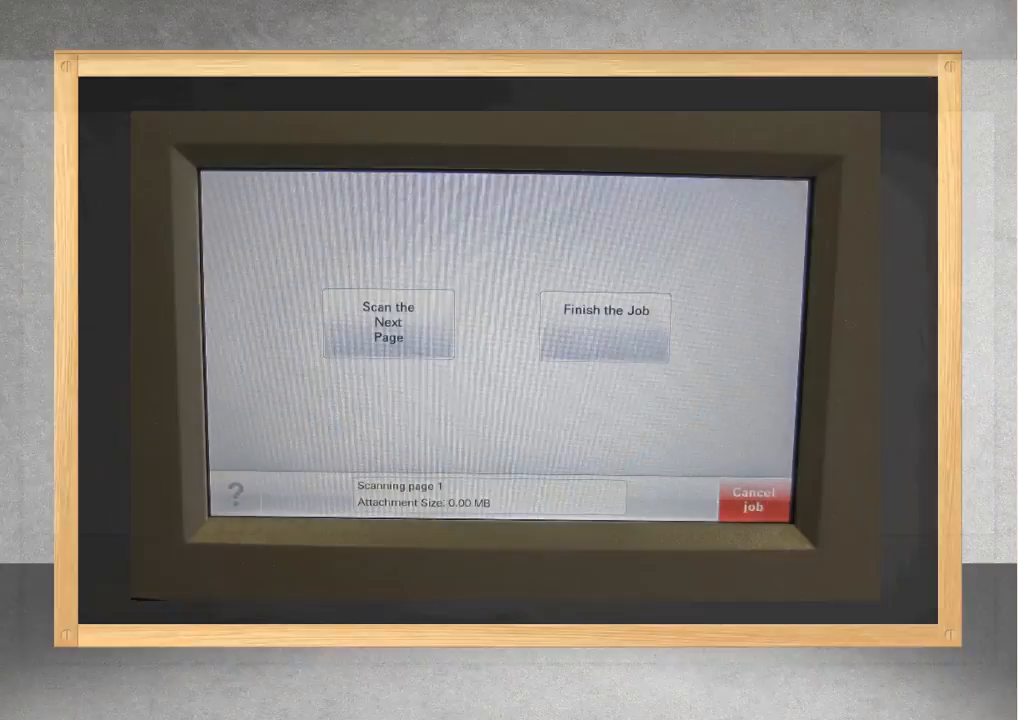
click(388, 324)
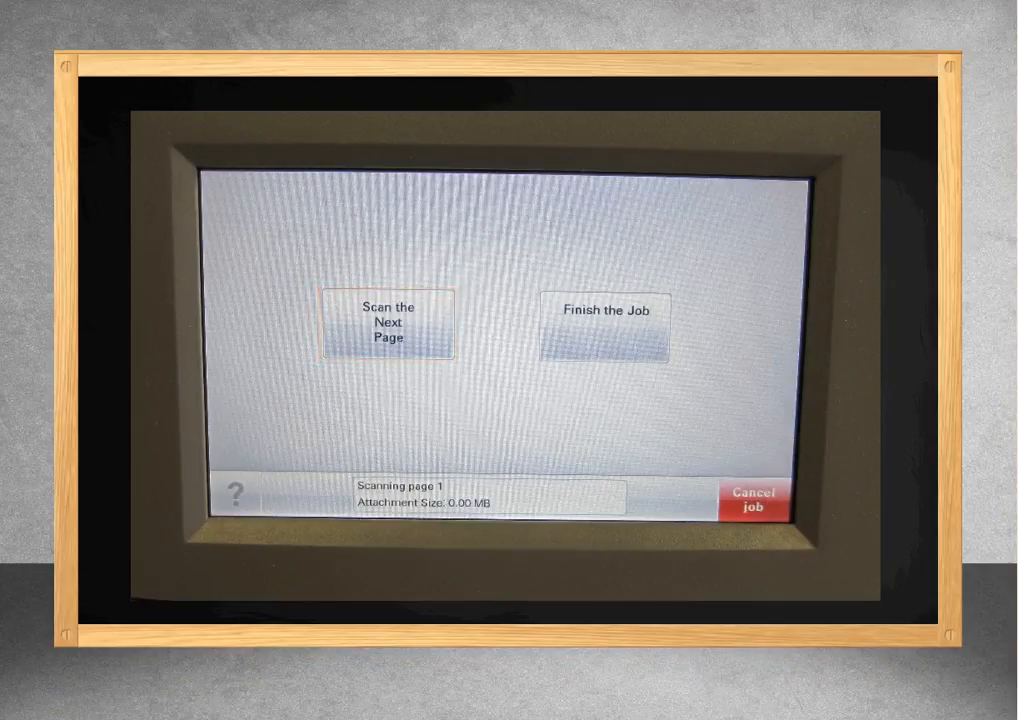
click(604, 324)
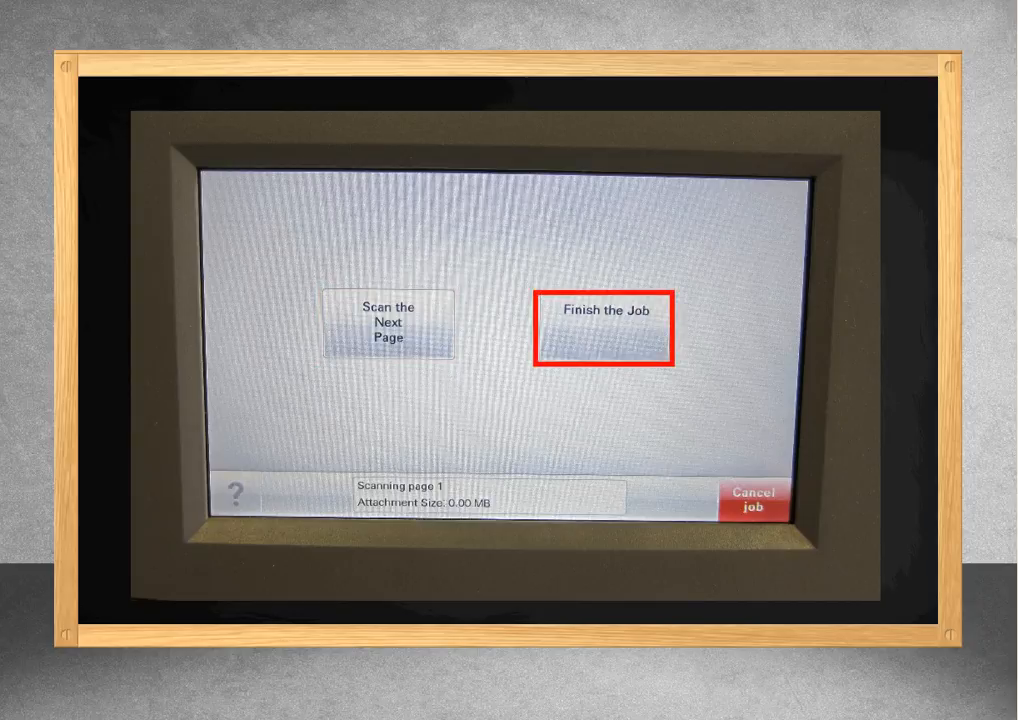
click(604, 324)
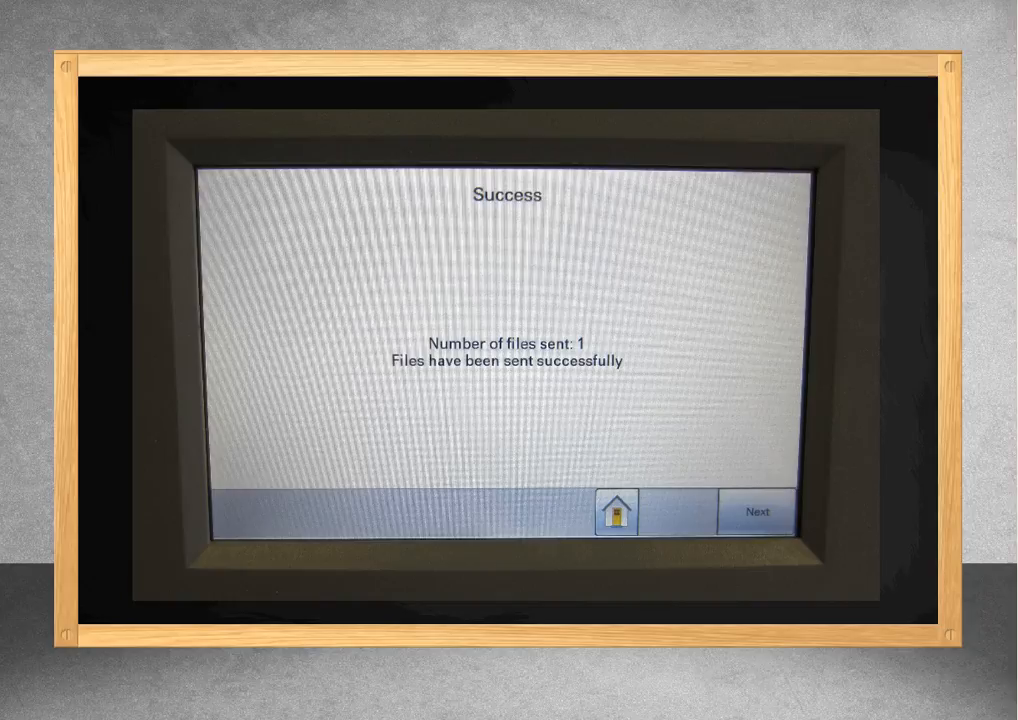
Return the scanner to its home screen
click(616, 512)
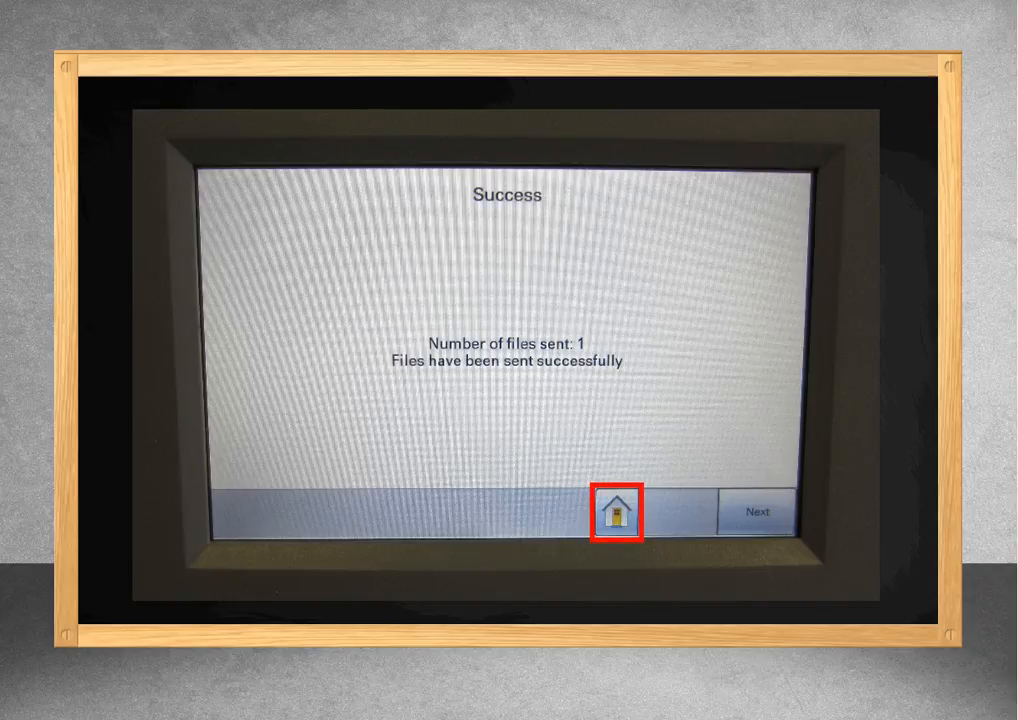
click(620, 512)
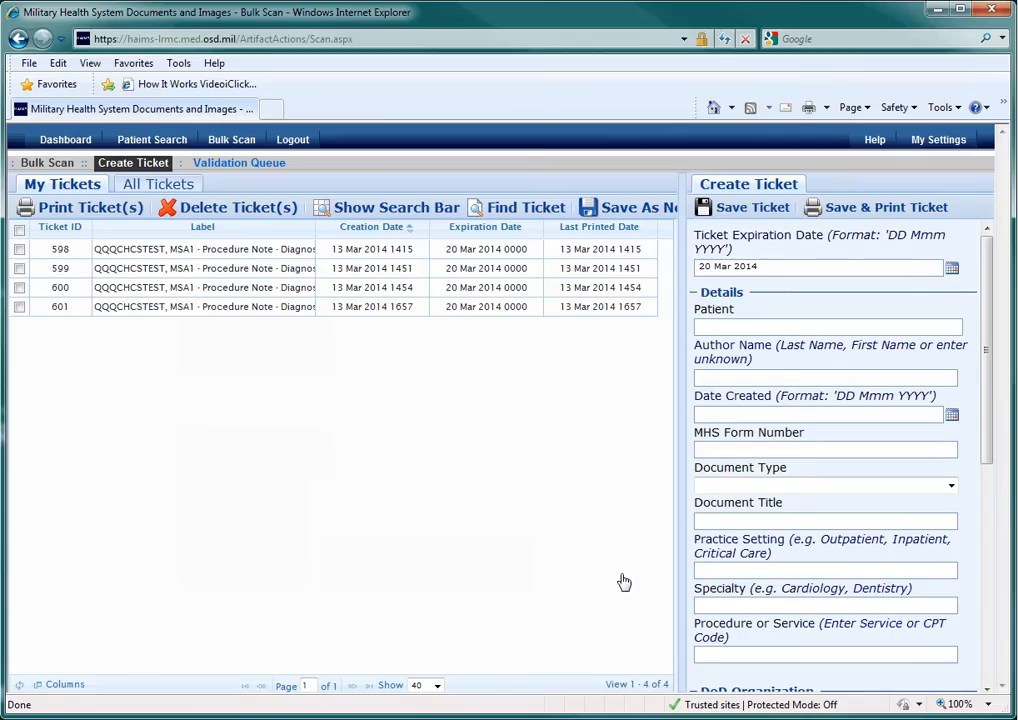
mouse_move(560, 578)
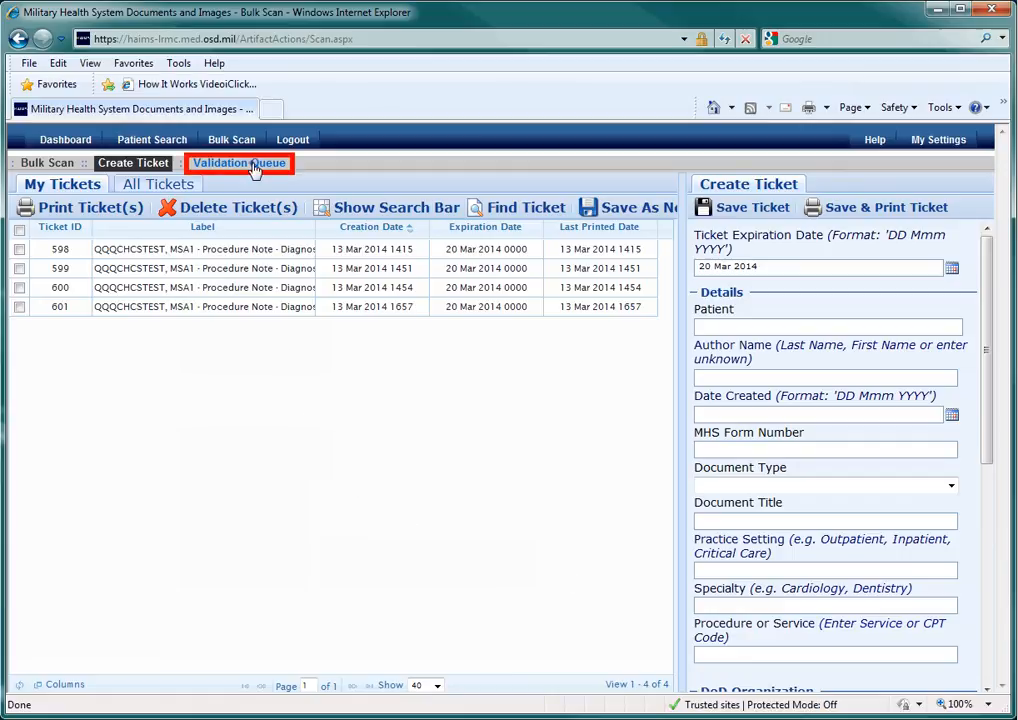
Show all users' batches in the Validation Queue and expand the newest batch
click(240, 164)
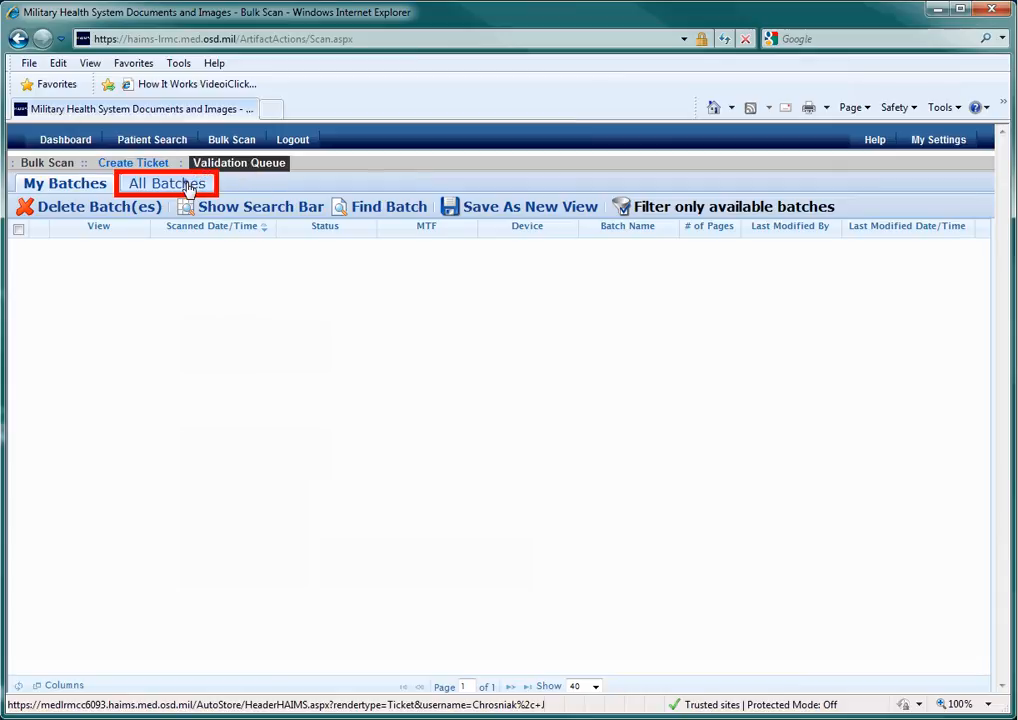
mouse_move(168, 184)
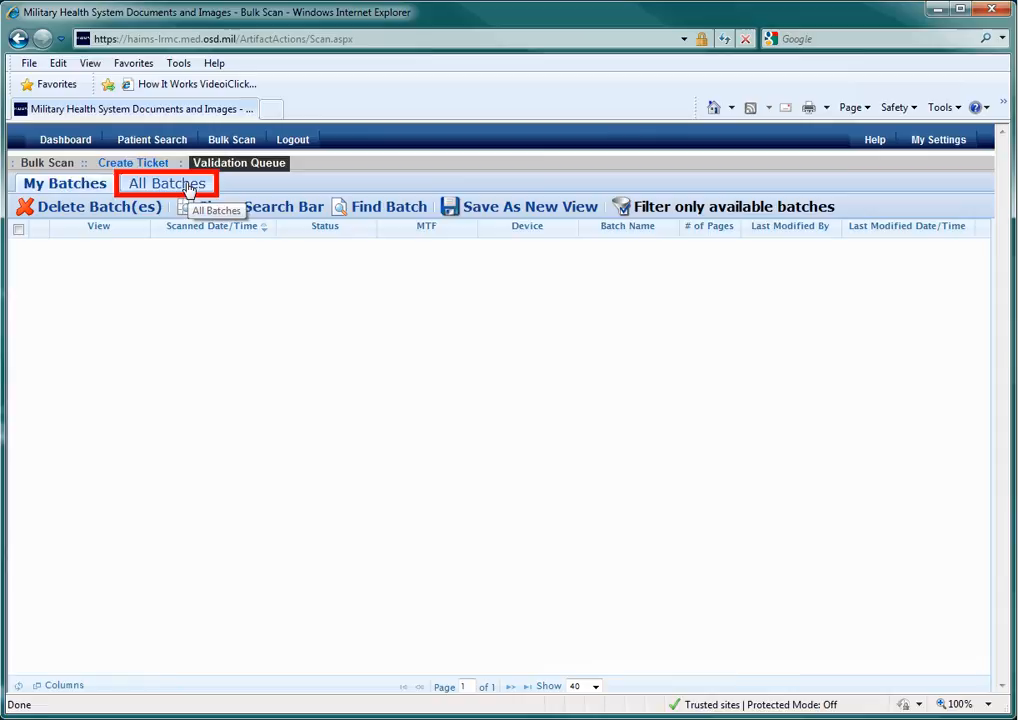
click(168, 184)
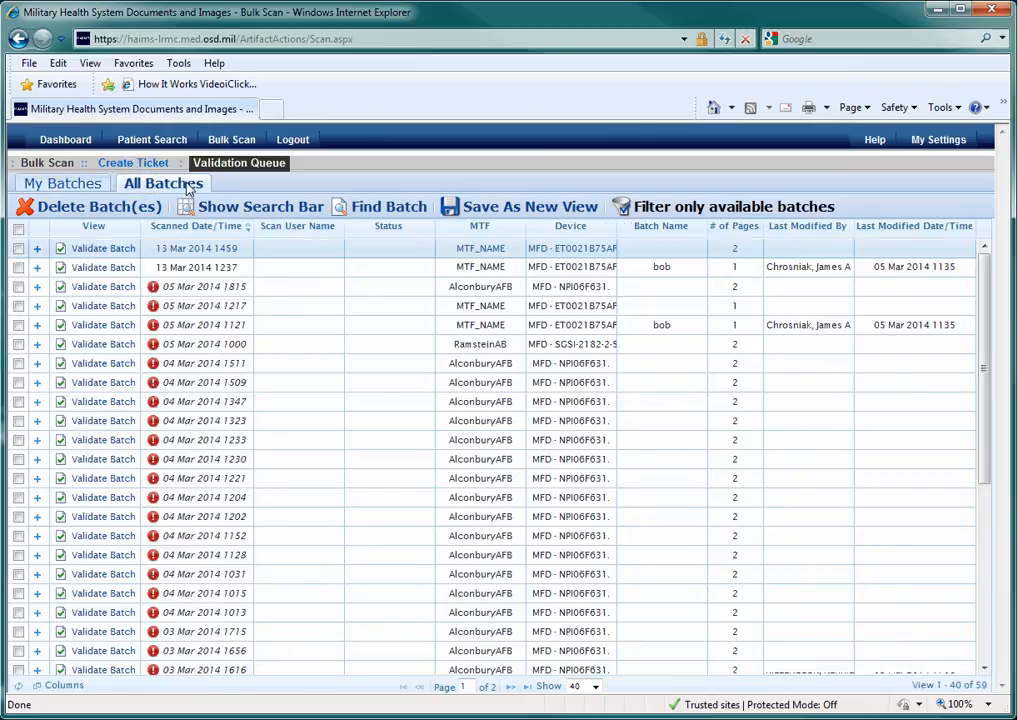
click(200, 248)
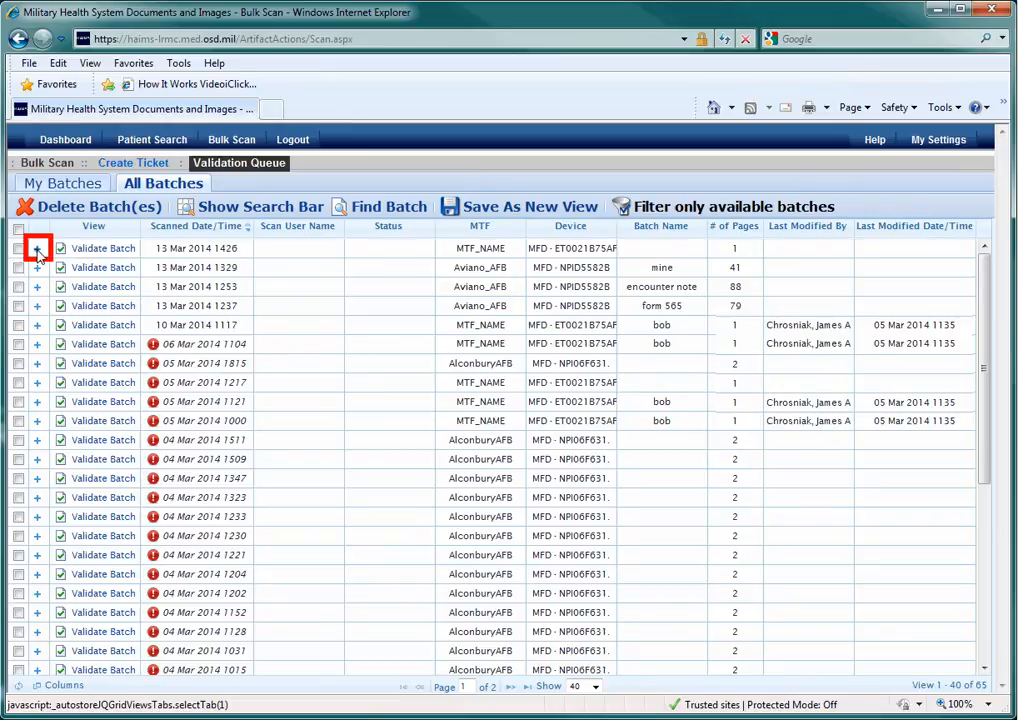
click(38, 248)
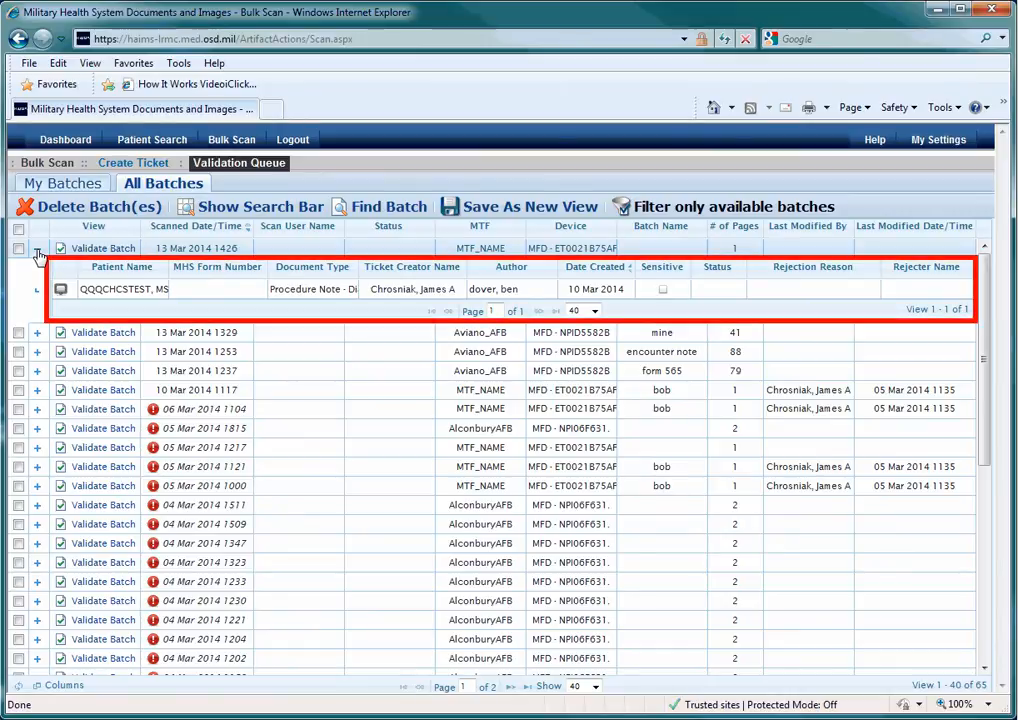
click(38, 248)
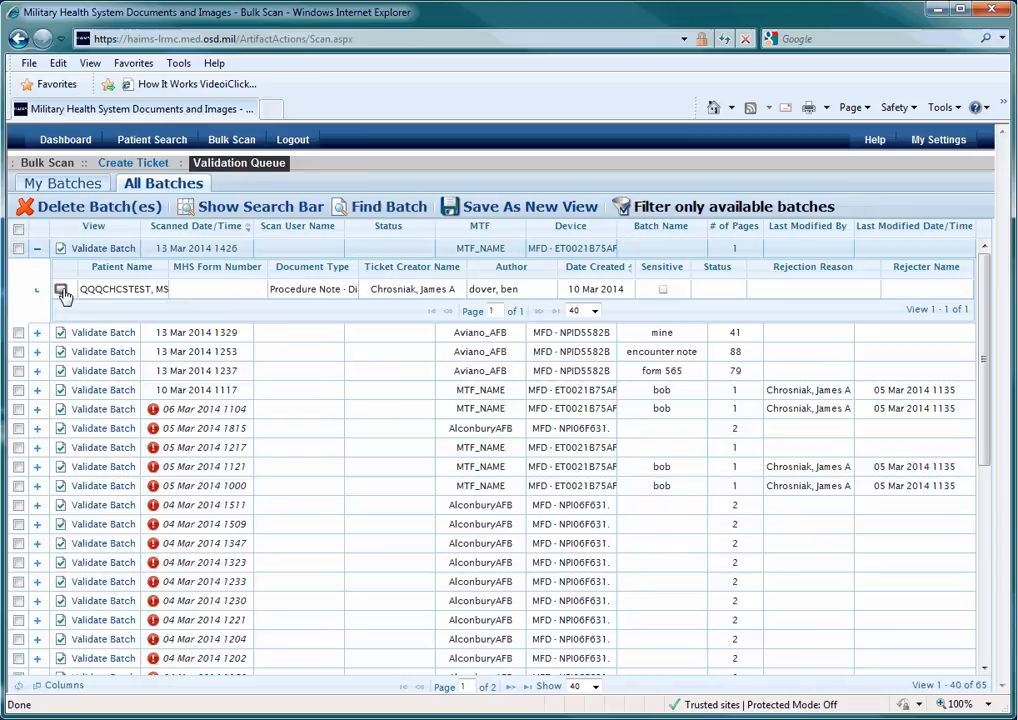
Preview the batch's scanned procedure note with its EKG image, then close the preview
click(60, 290)
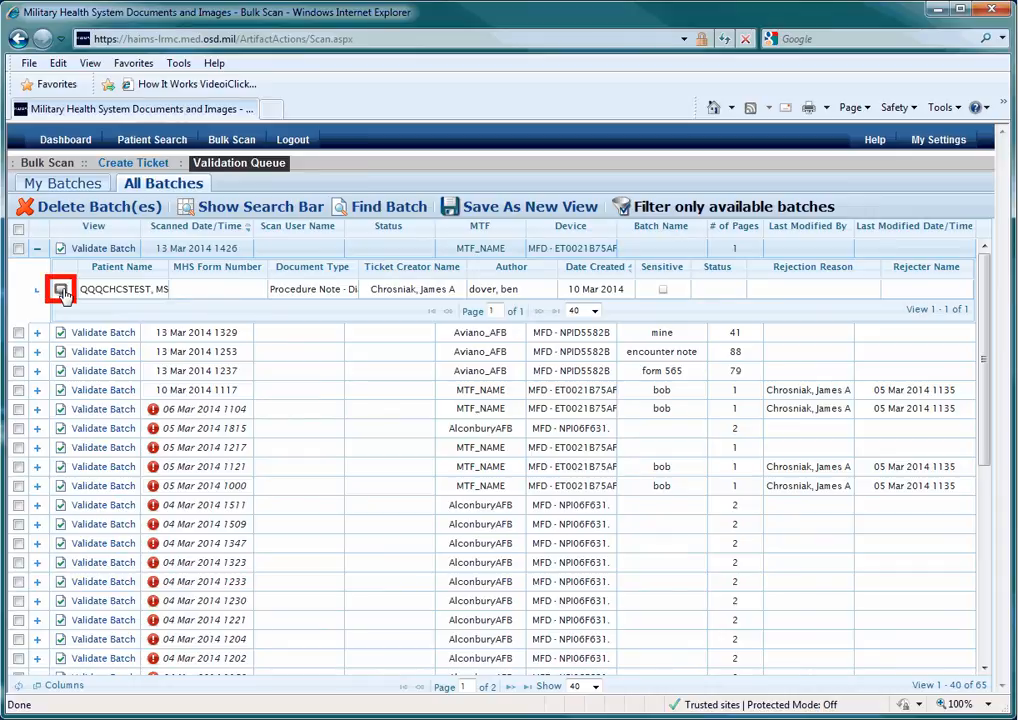
click(62, 290)
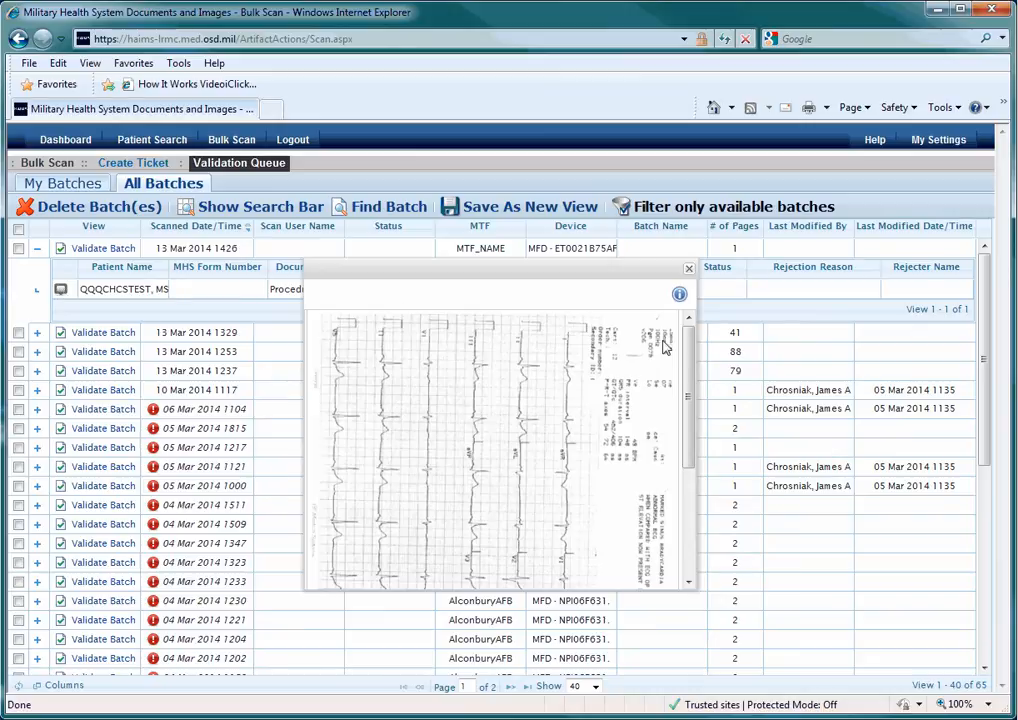
scroll(down, 3)
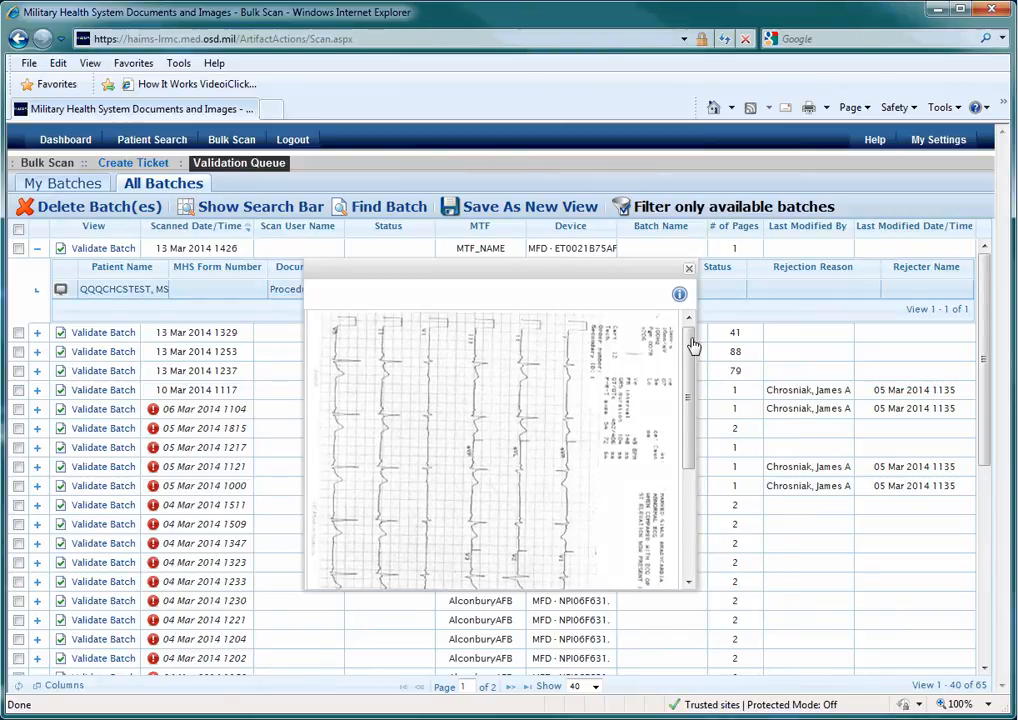
mouse_move(688, 268)
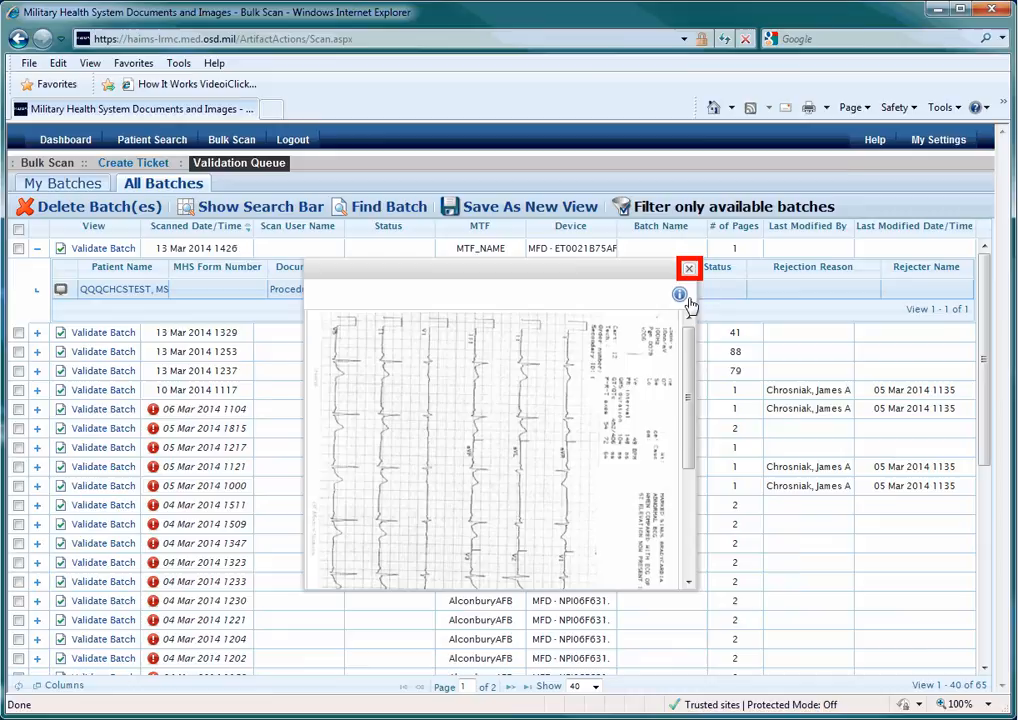
click(688, 268)
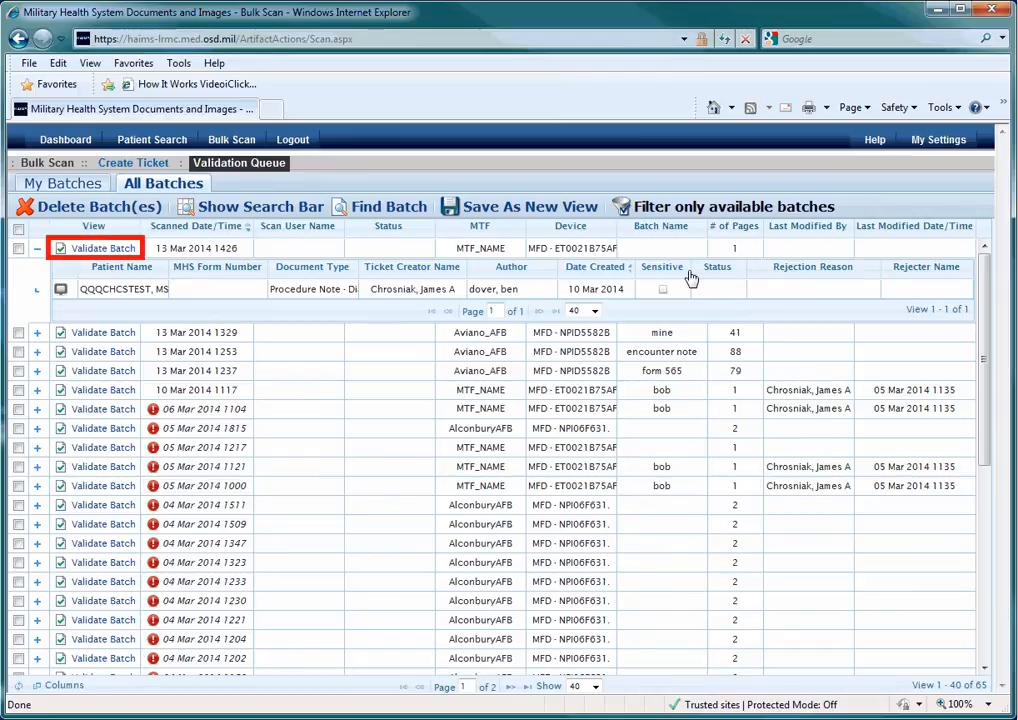
Validate the newest batch and inspect the scanned EKG with the zoom tools
click(104, 248)
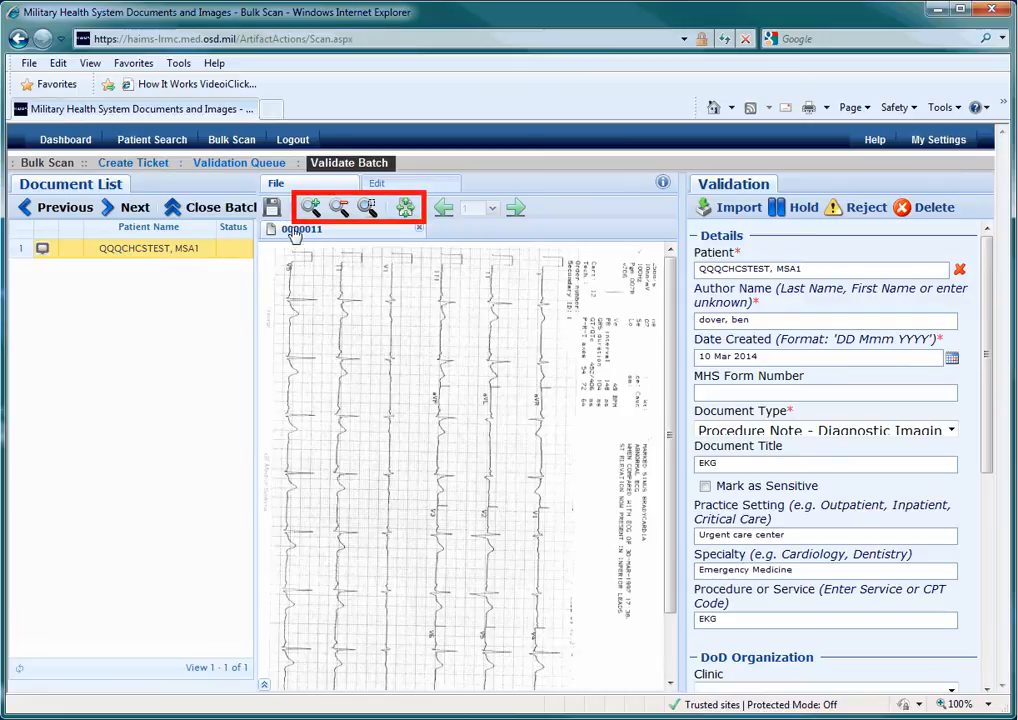
click(312, 206)
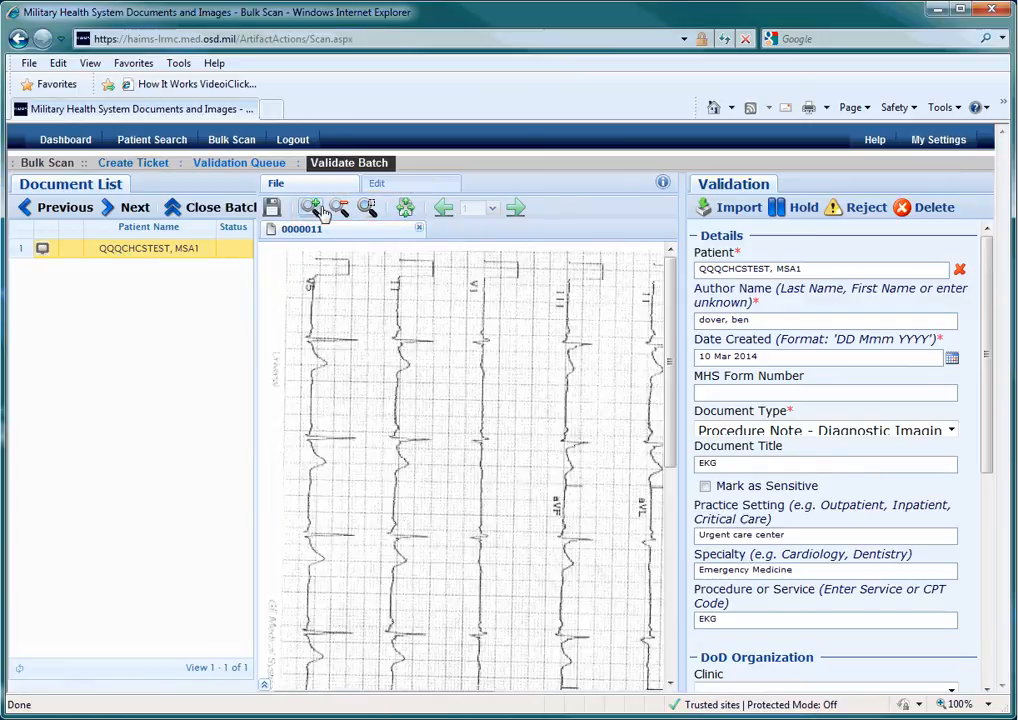
click(340, 206)
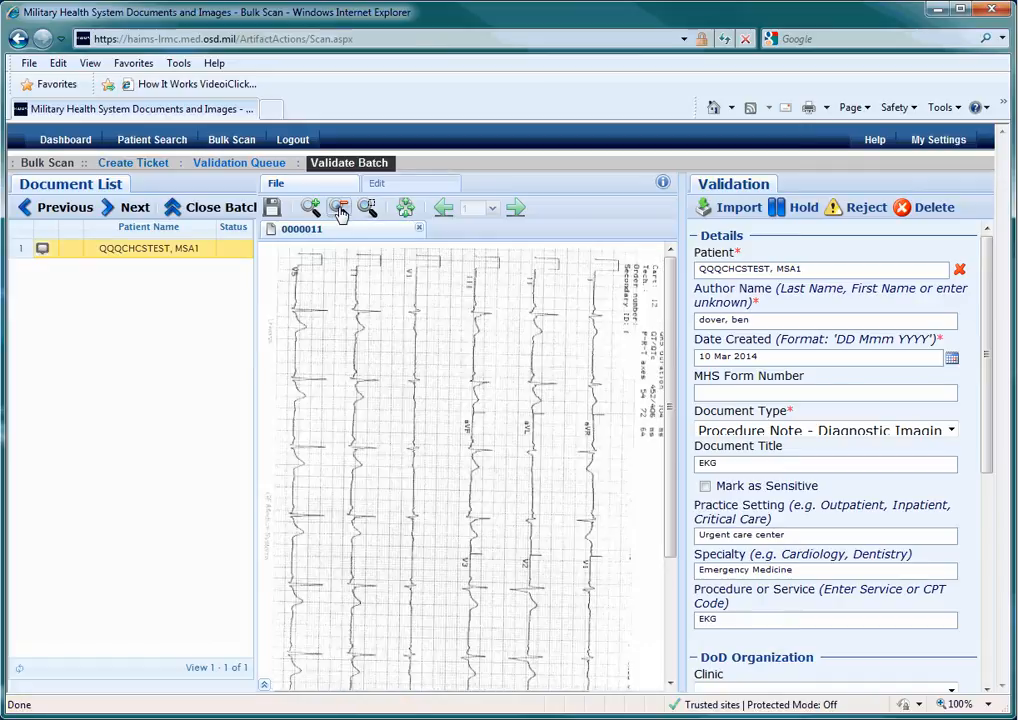
click(368, 206)
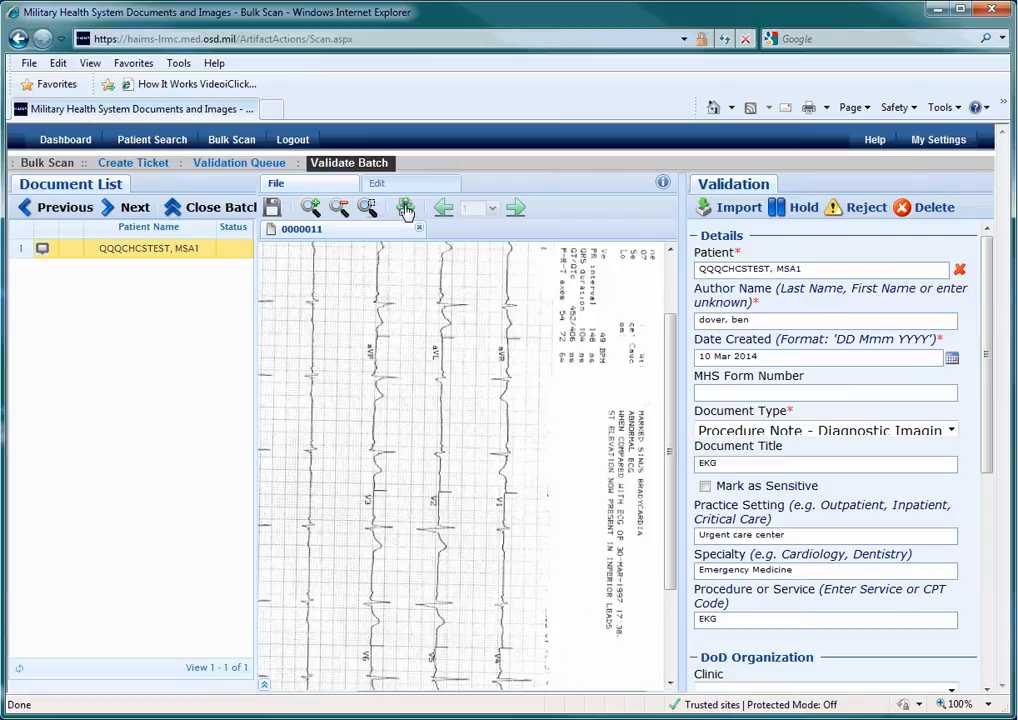
click(404, 206)
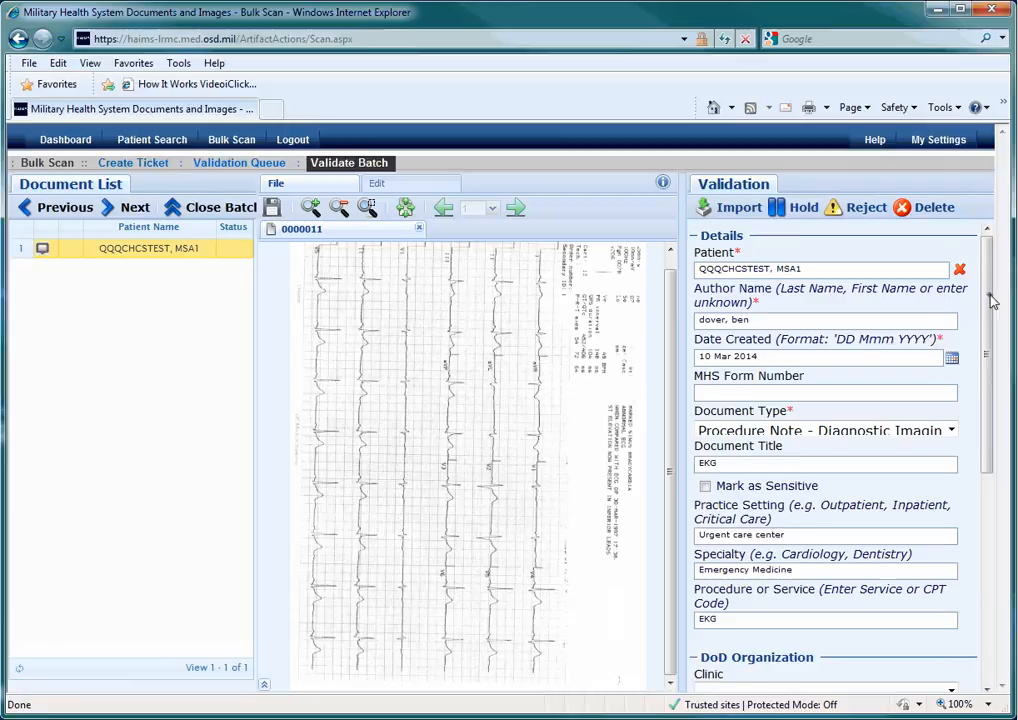
Review the Validation fields and import the scanned EKG document
scroll(down, 3)
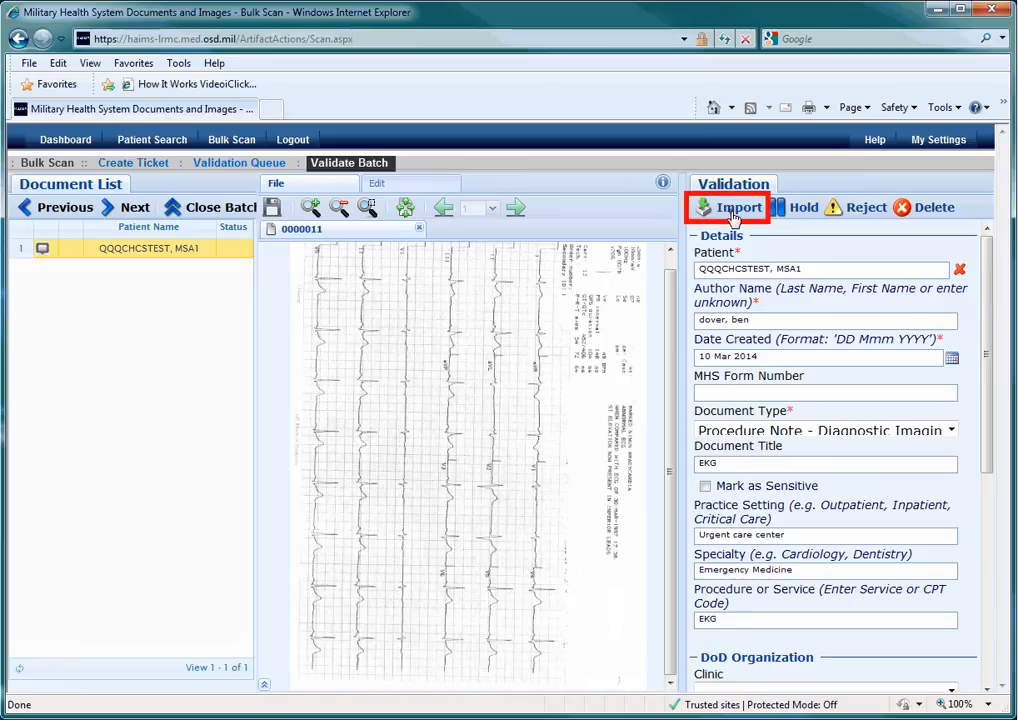
click(730, 206)
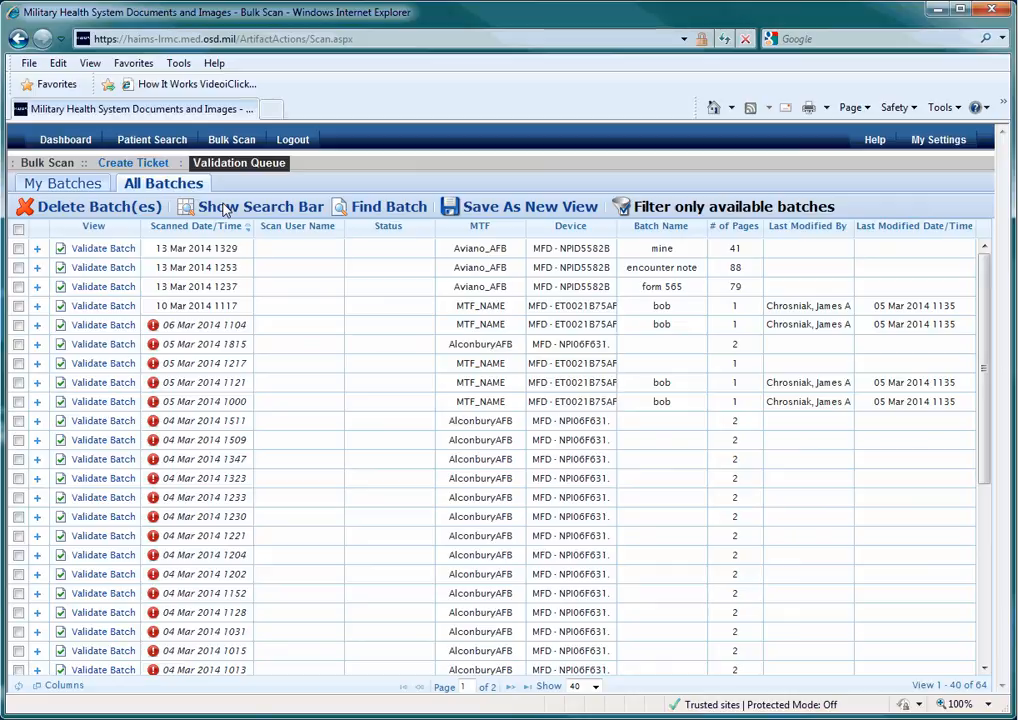
mouse_move(292, 140)
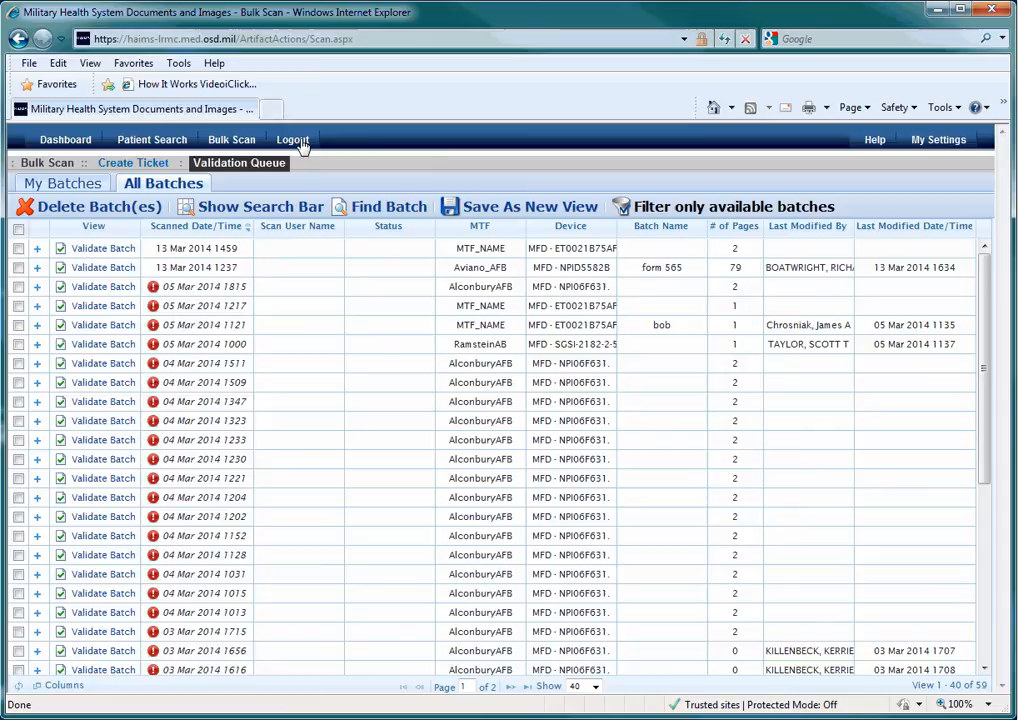
Log out of HAIMS, confirm, and close the logged-out window
click(292, 140)
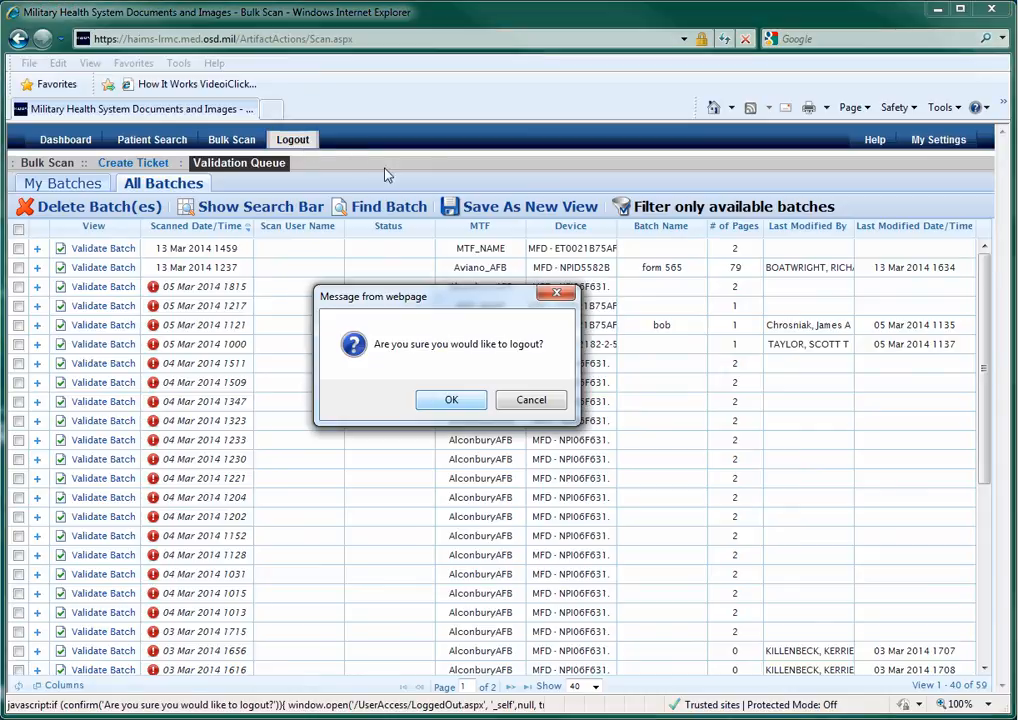
click(452, 400)
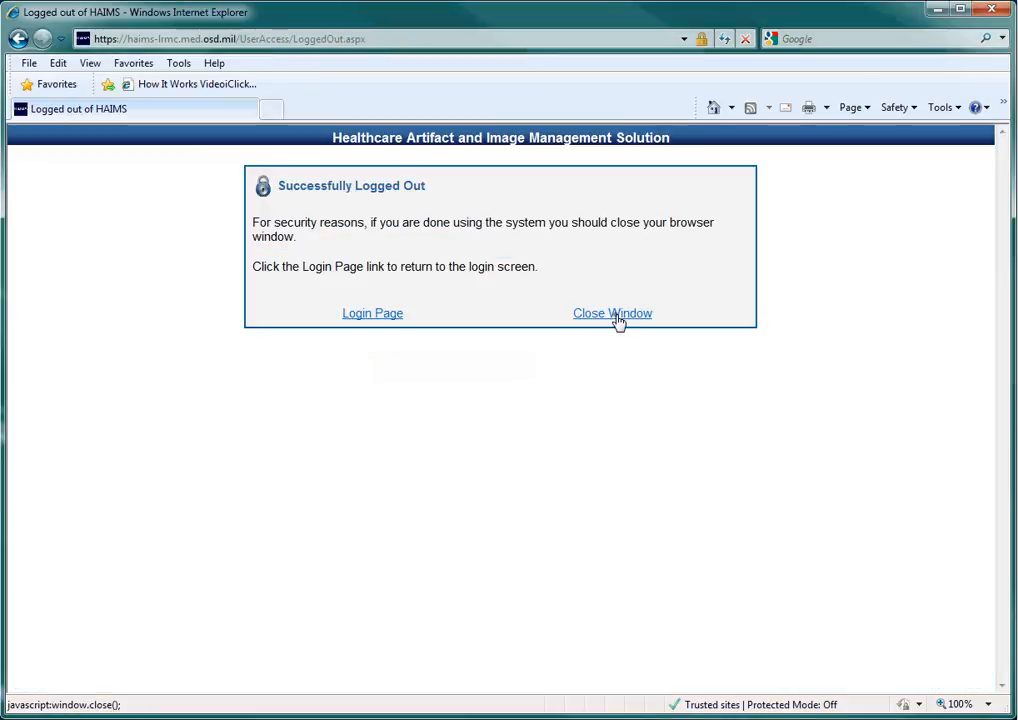
click(612, 312)
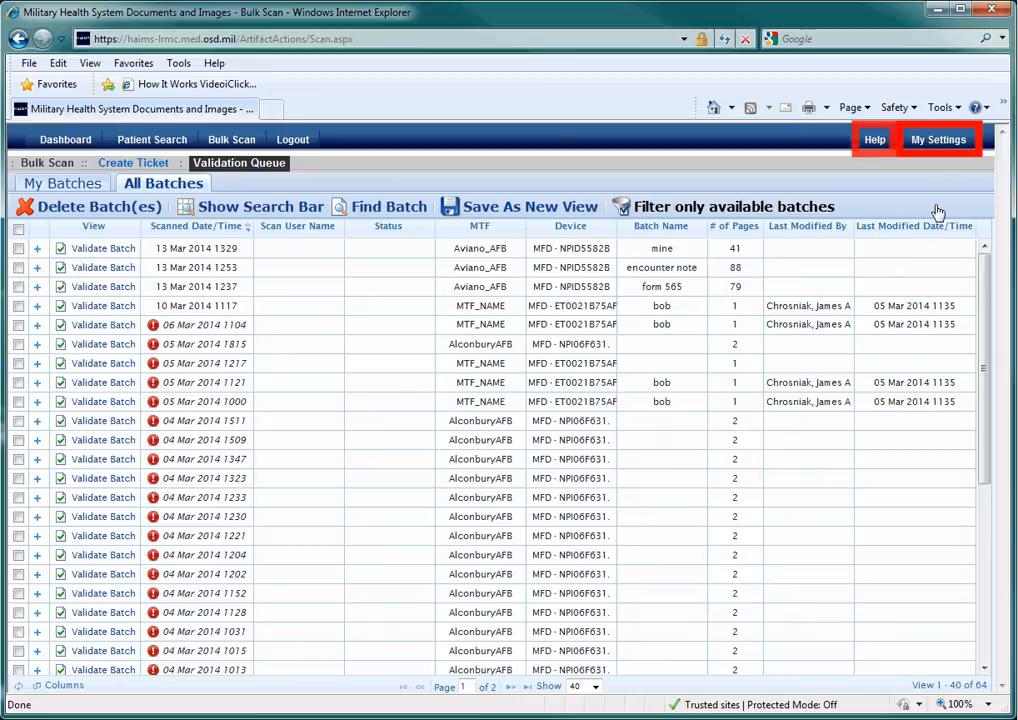
Open the My Settings profile page with contact, search and saved query defaults
click(936, 140)
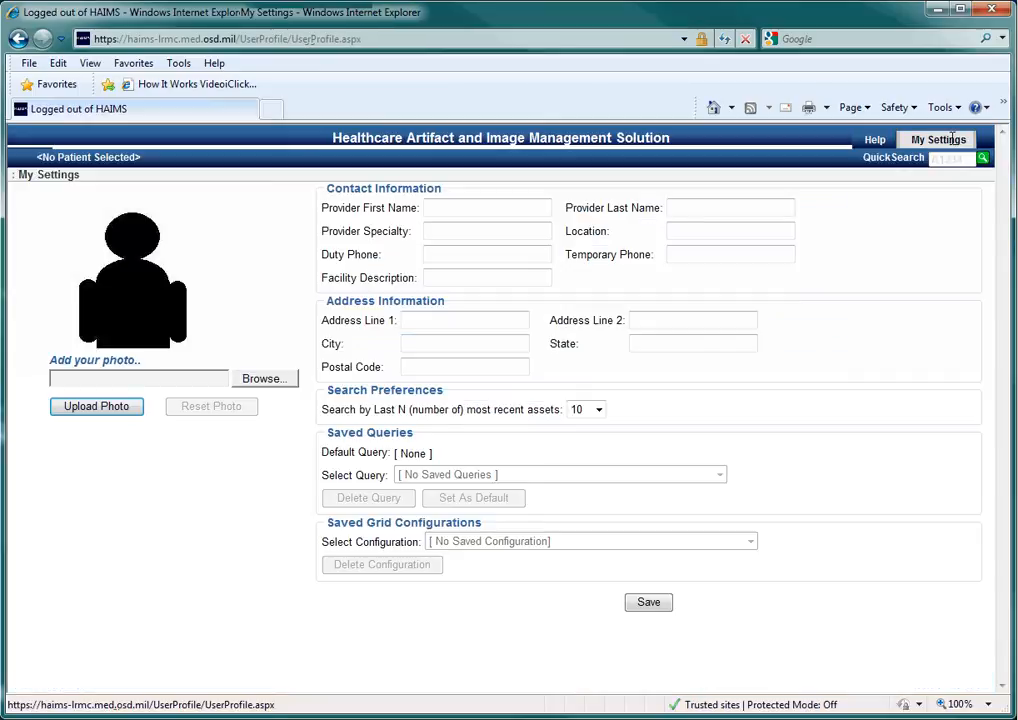
mouse_move(772, 140)
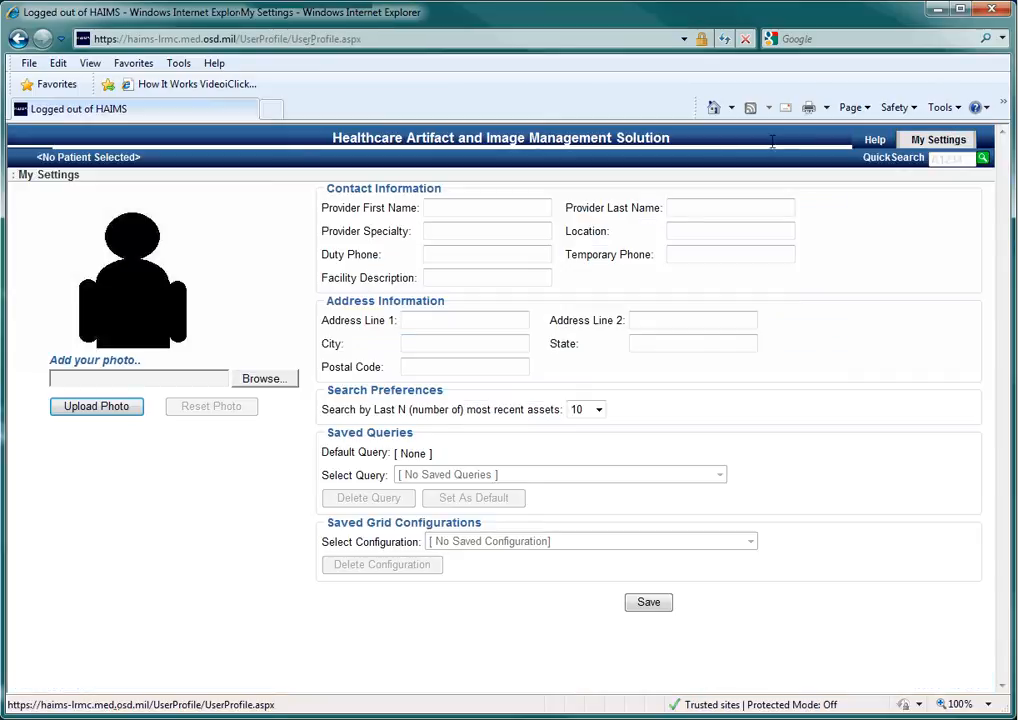